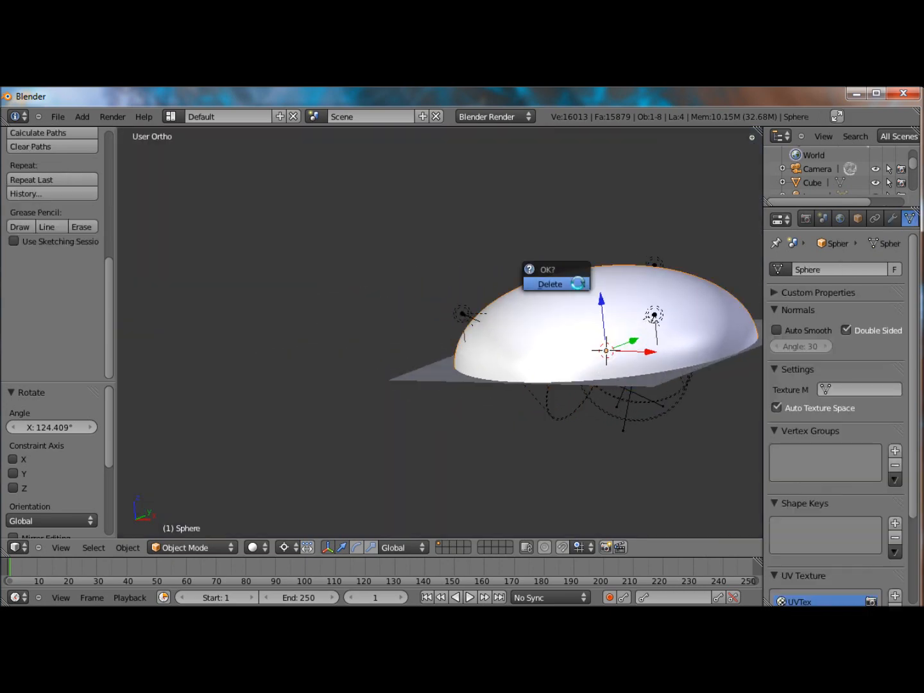
- Replace the old sphere with a new UV sphere, delete its lower half, scale it up and subdivide it
{"action": "left_click", "coordinate": [550, 283]}
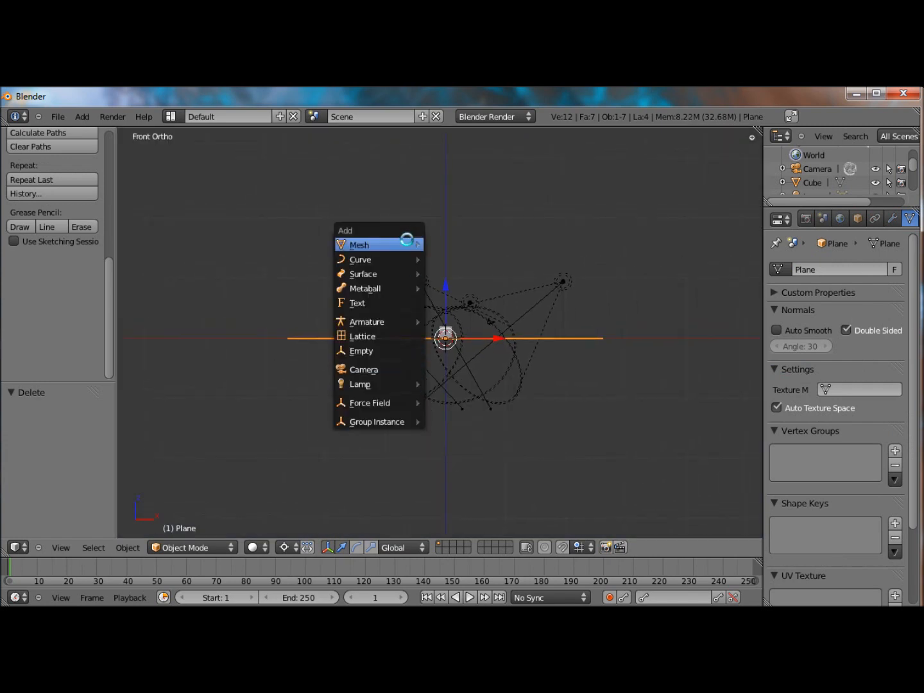
{"action": "left_click", "coordinate": [358, 244]}
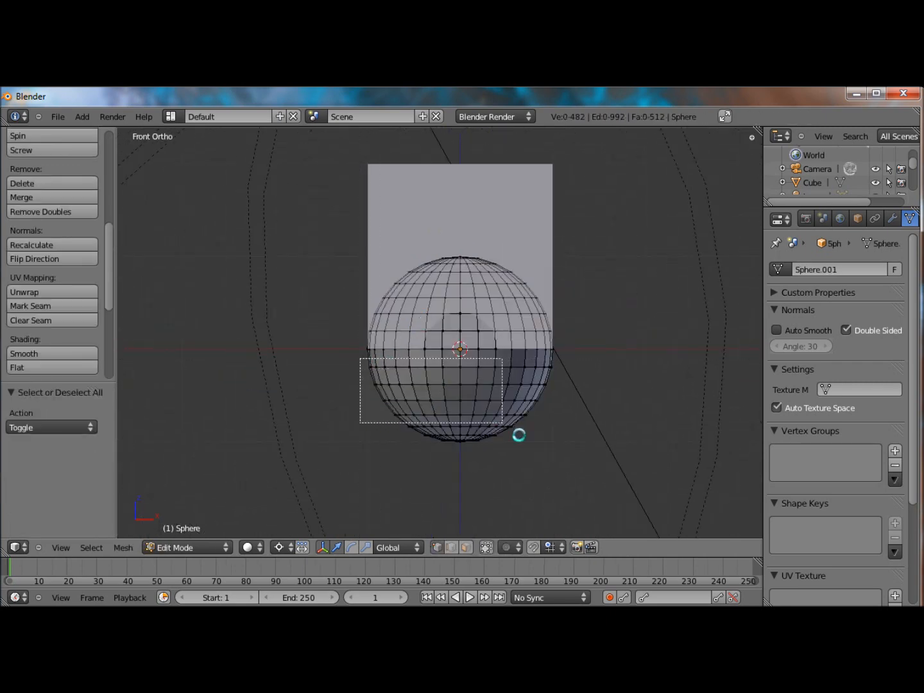
{"action": "key", "text": "x"}
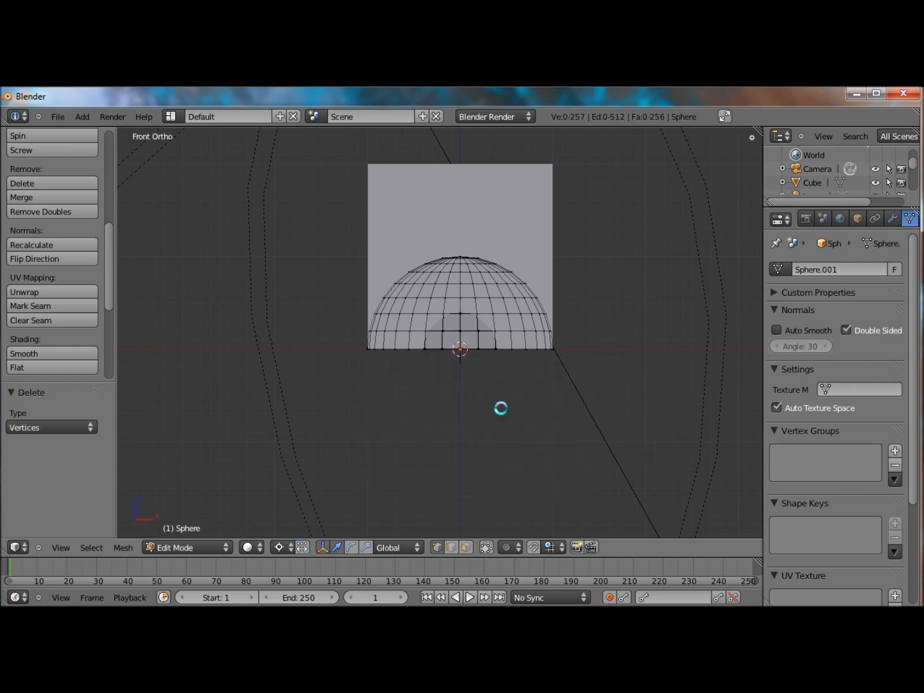
{"action": "left_click", "coordinate": [187, 547]}
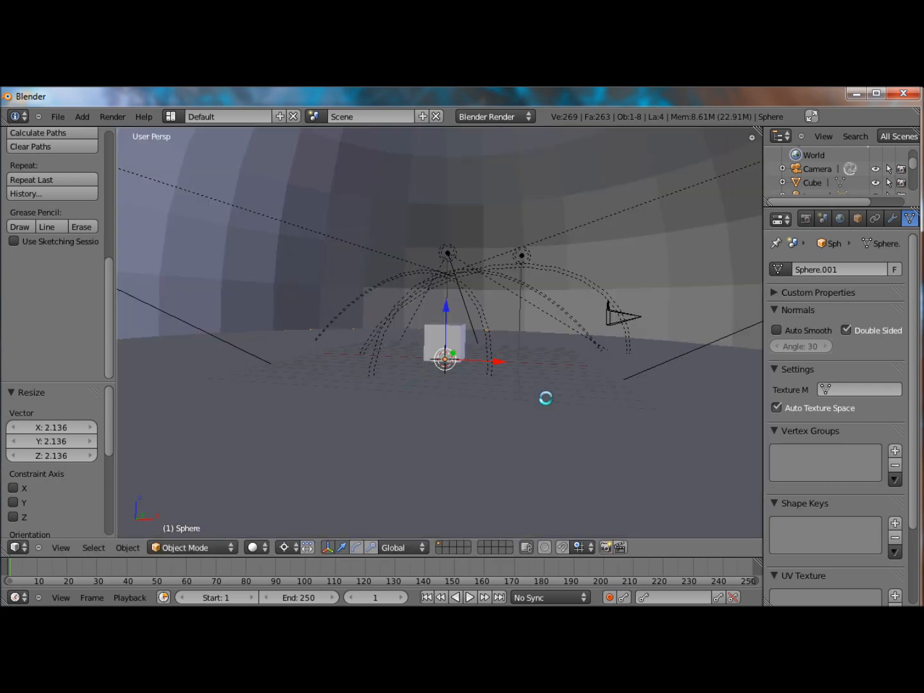
{"action": "key", "text": "KP_0"}
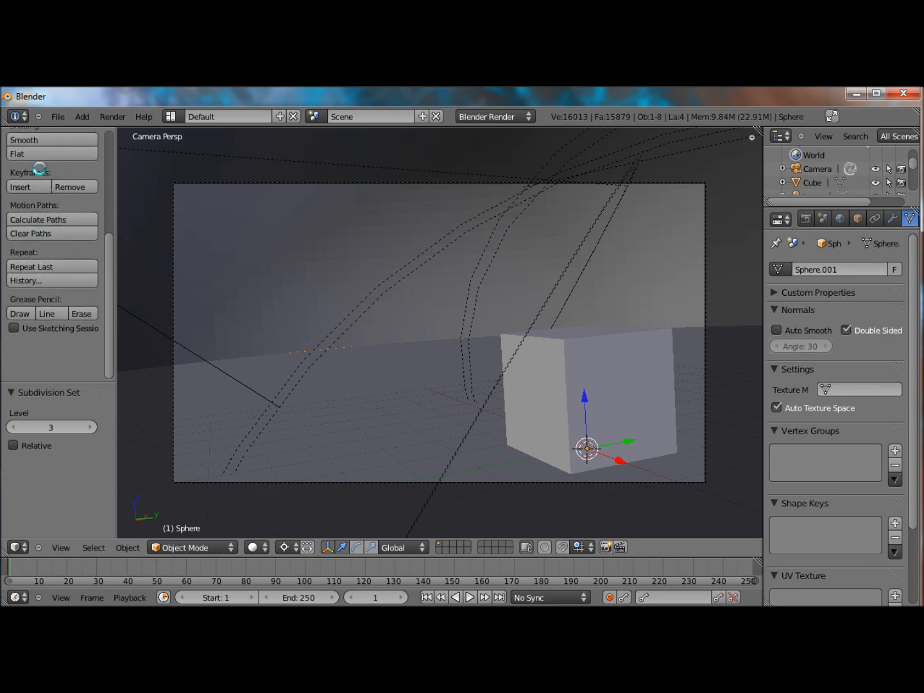
{"action": "mouse_move", "coordinate": [24, 139]}
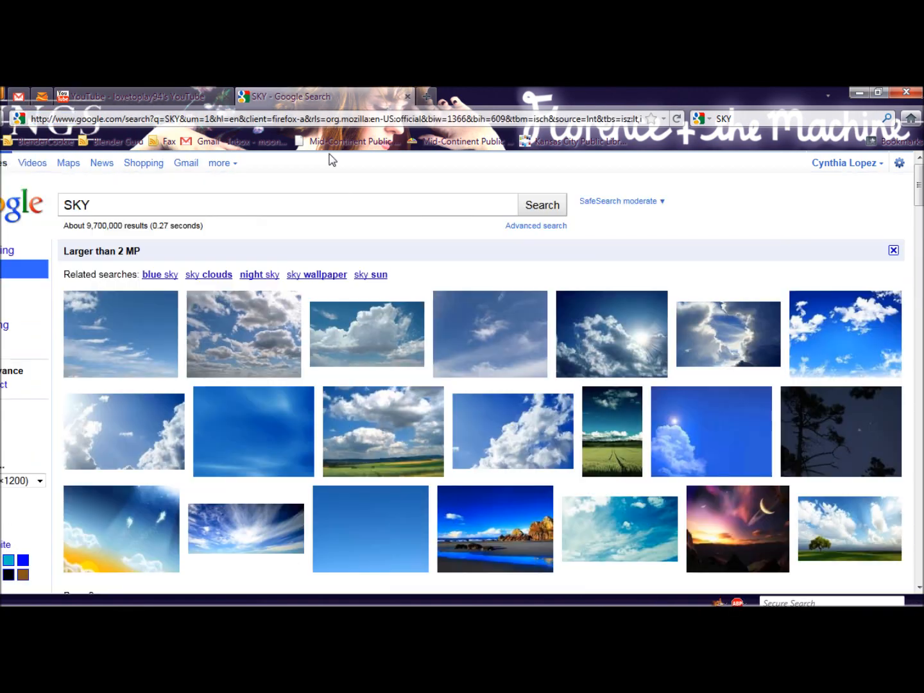
{"action": "mouse_move", "coordinate": [624, 367]}
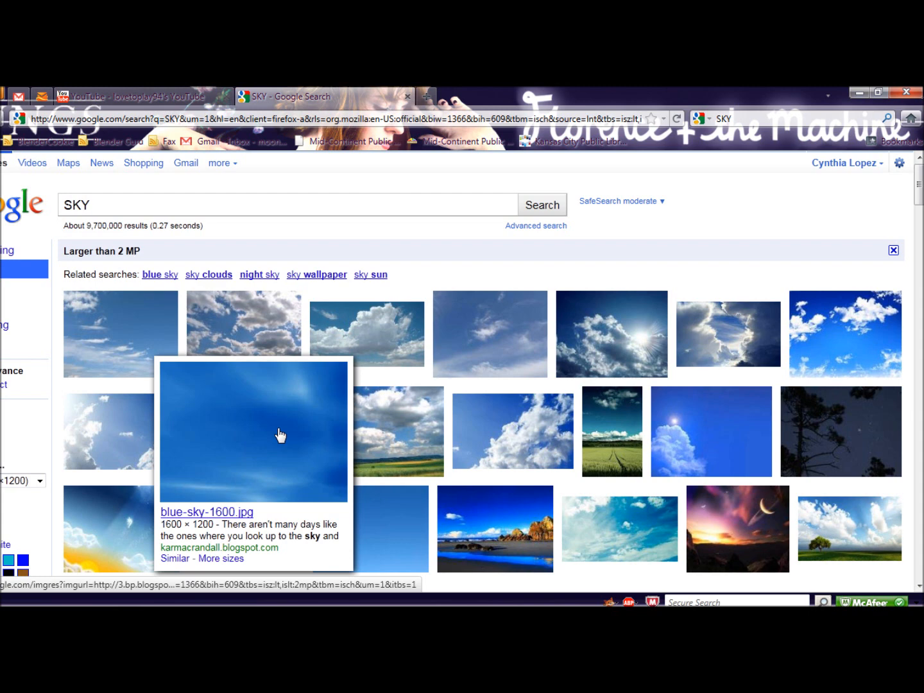
{"action": "mouse_move", "coordinate": [270, 422]}
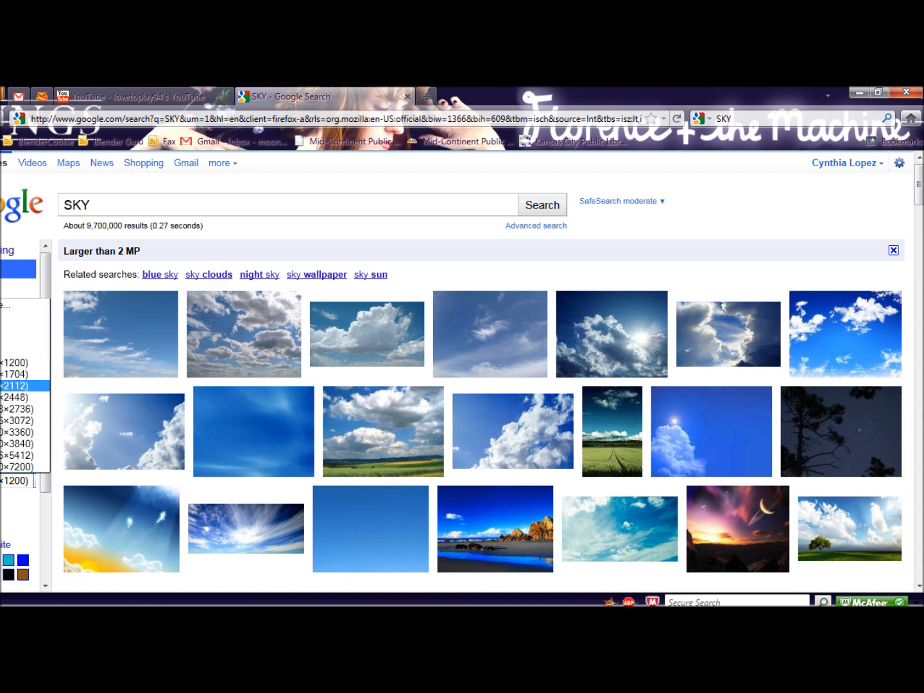
{"action": "left_click", "coordinate": [23, 420]}
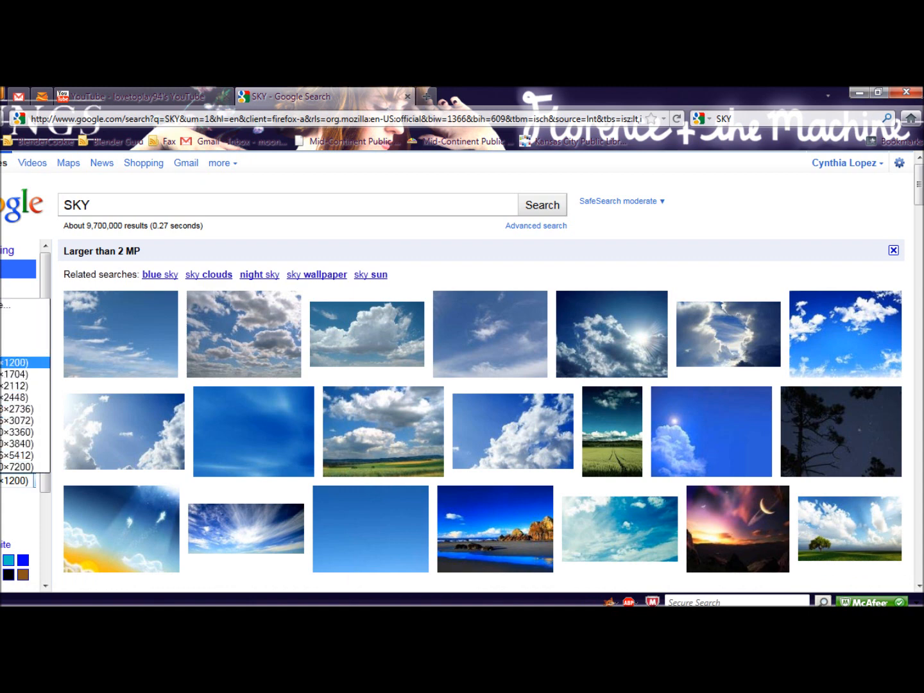
{"action": "mouse_move", "coordinate": [728, 340]}
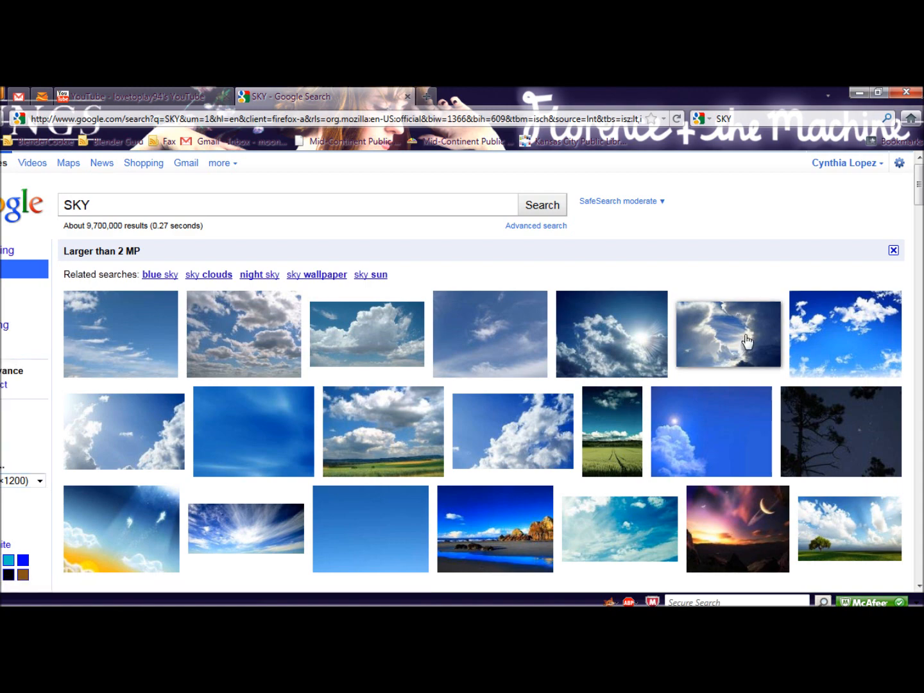
{"action": "scroll", "scroll_direction": "down", "scroll_amount": 3}
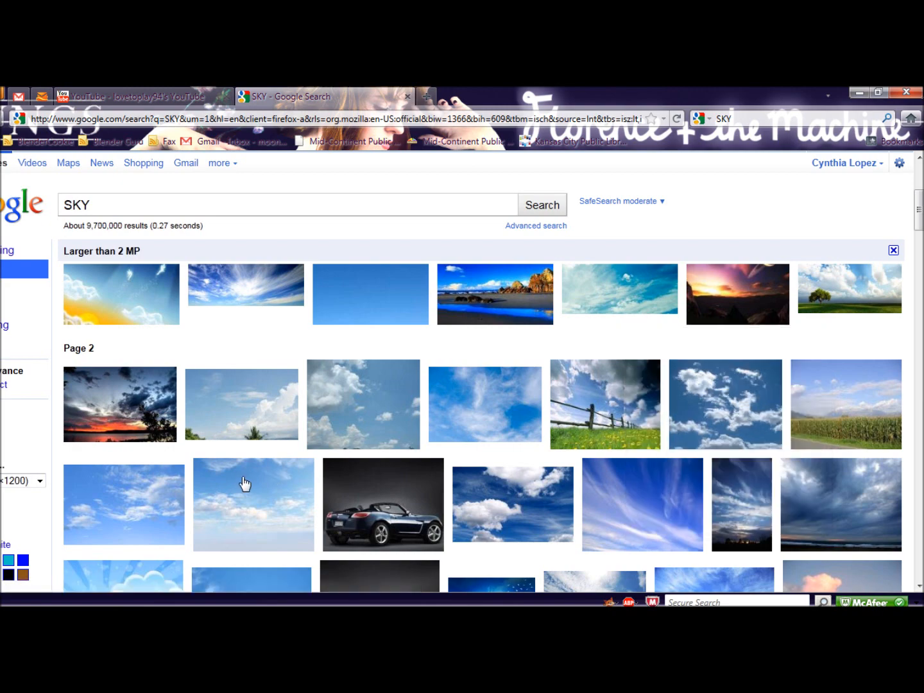
{"action": "mouse_move", "coordinate": [246, 345]}
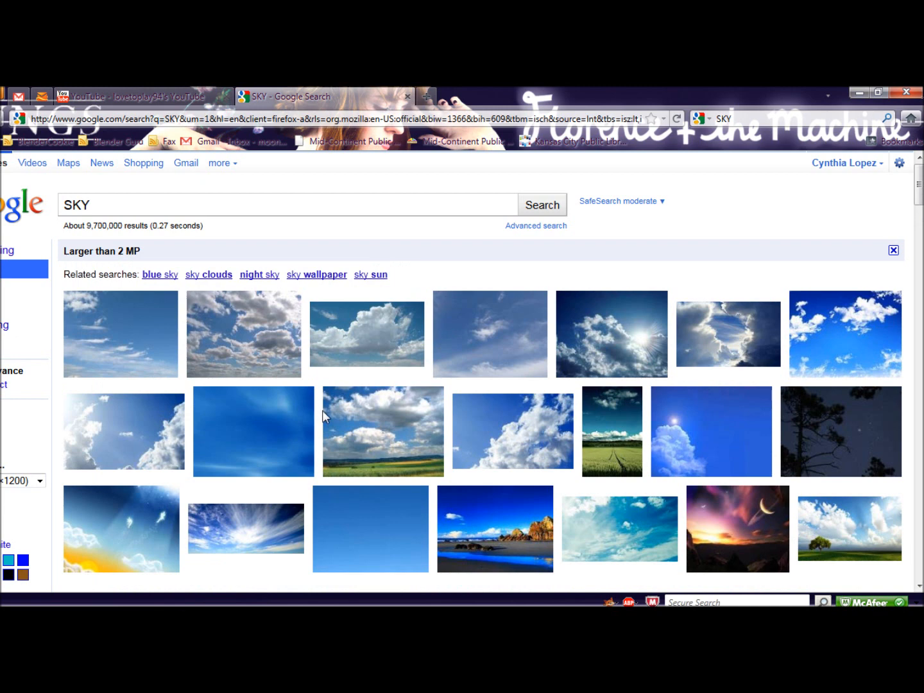
{"action": "mouse_move", "coordinate": [328, 418]}
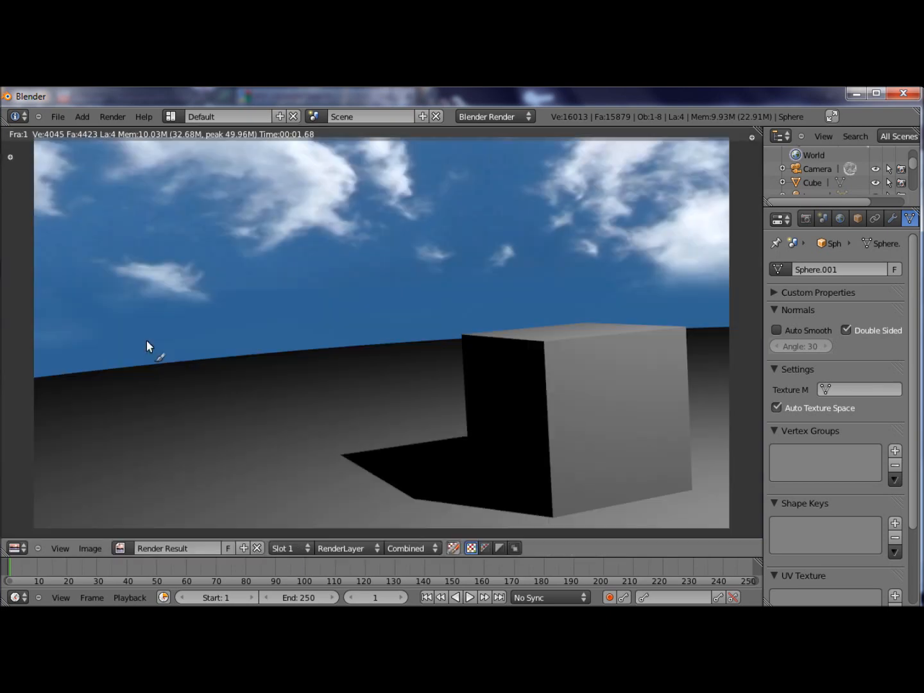
{"action": "mouse_move", "coordinate": [136, 357]}
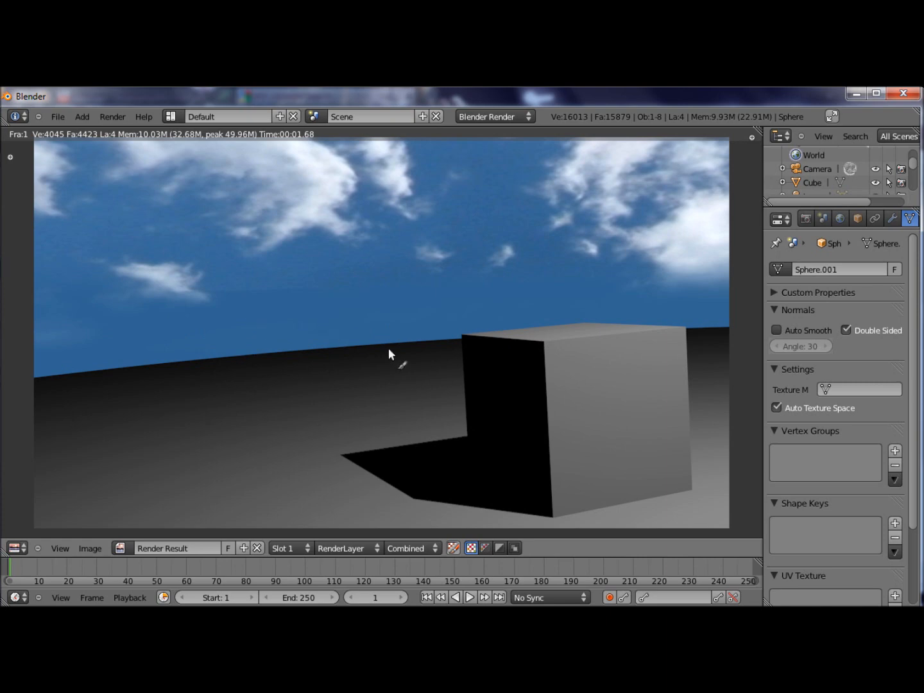
{"action": "mouse_move", "coordinate": [487, 356]}
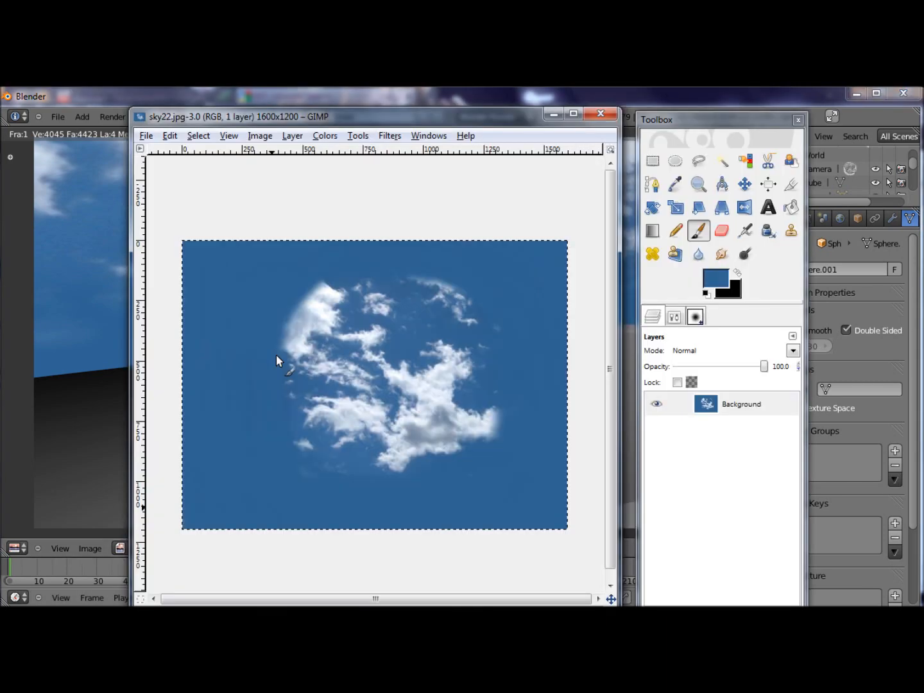
- Open the original sky.jpg photo from the Pictures folder in GIMP
{"action": "left_click", "coordinate": [146, 135]}
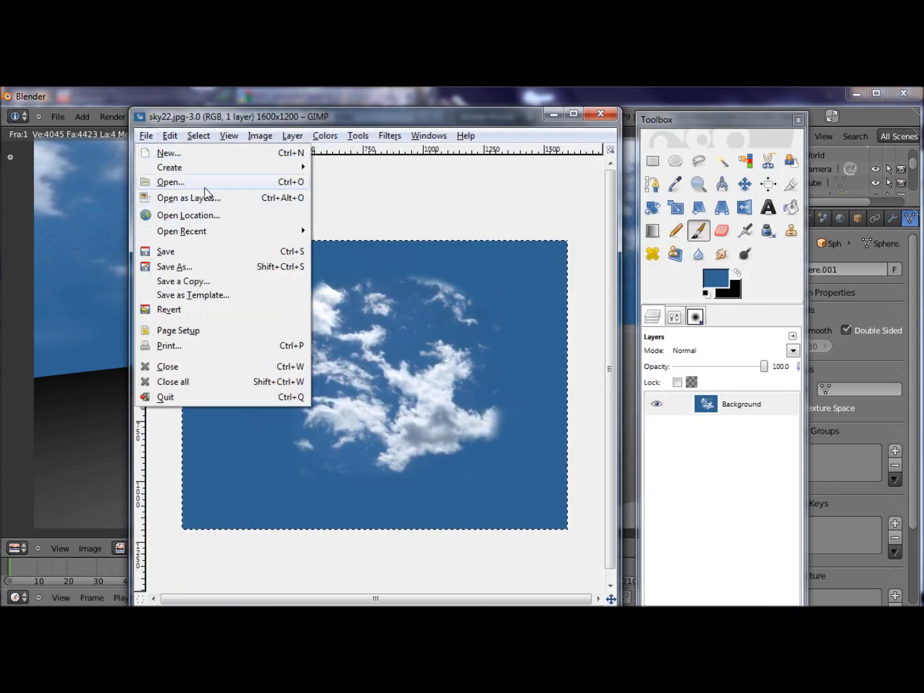
{"action": "left_click", "coordinate": [171, 181]}
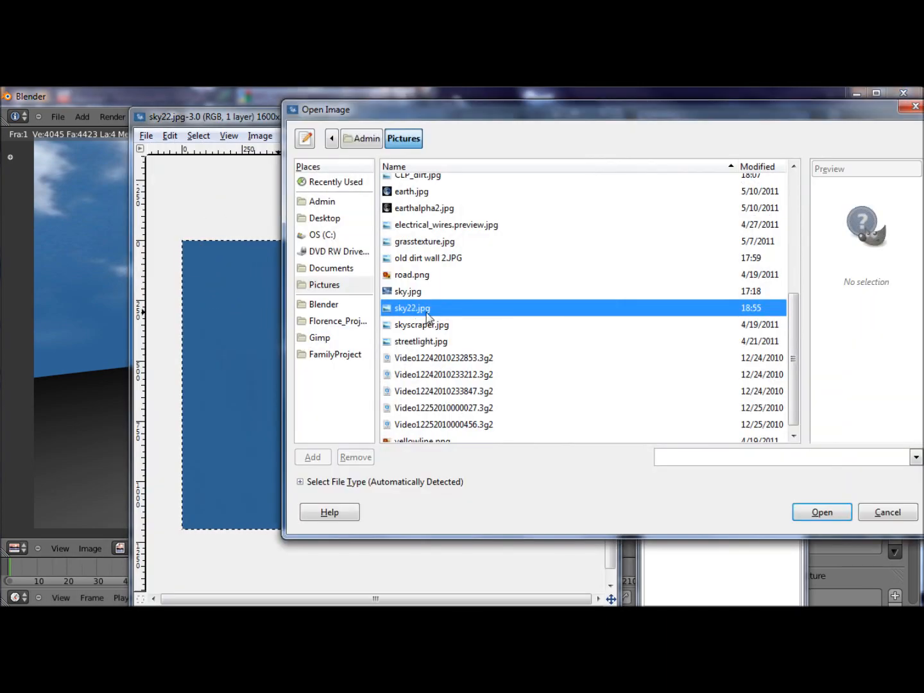
{"action": "left_click", "coordinate": [408, 290]}
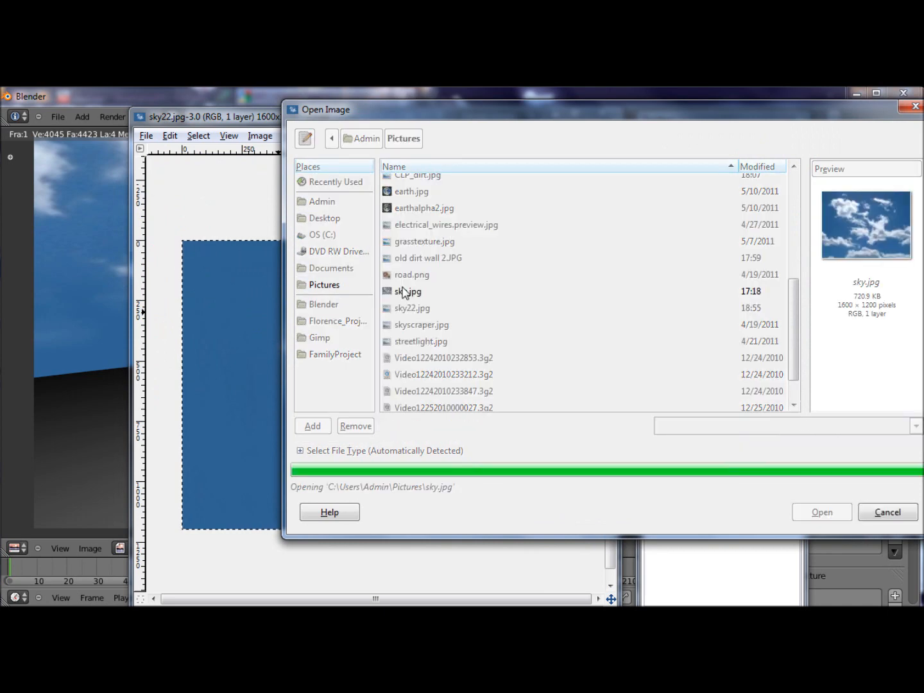
{"action": "left_click", "coordinate": [821, 511]}
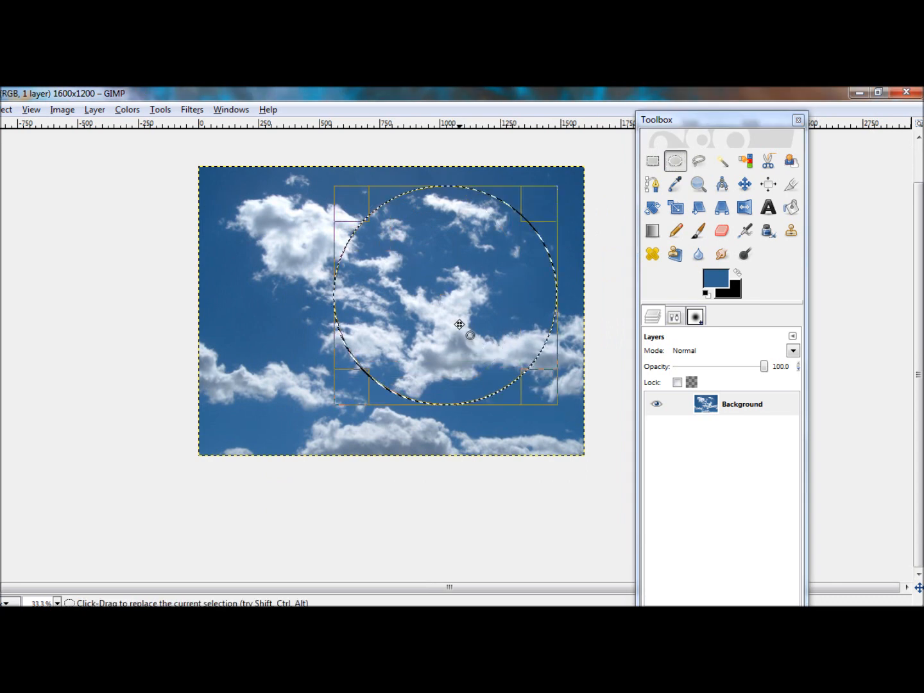
- Nudge the circular selection up and left to centre it over the middle clouds
{"action": "left_click_drag", "start_coordinate": [459, 324], "coordinate": [453, 331]}
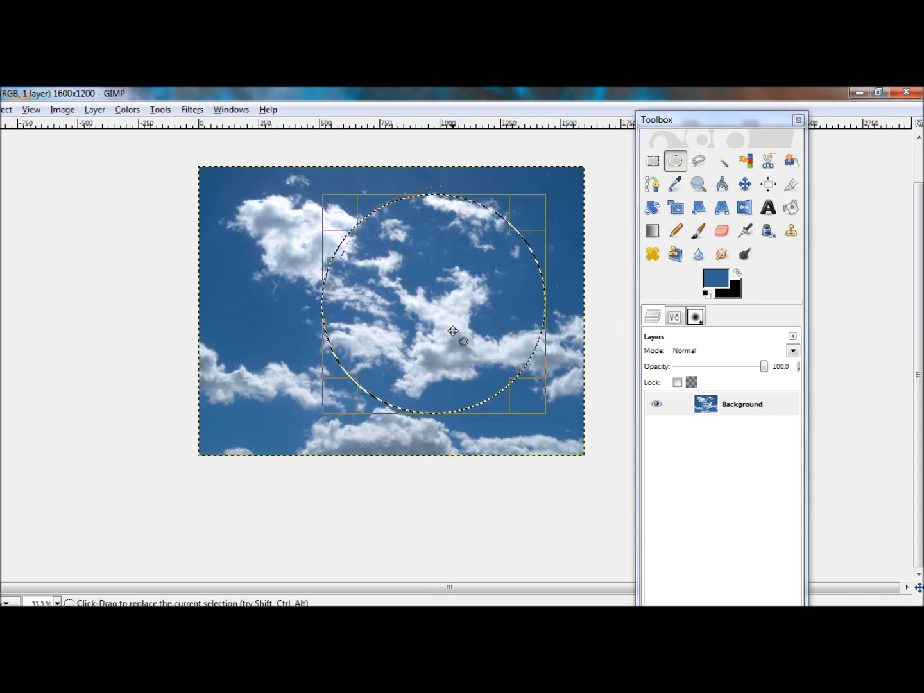
{"action": "left_click_drag", "start_coordinate": [452, 331], "coordinate": [438, 328]}
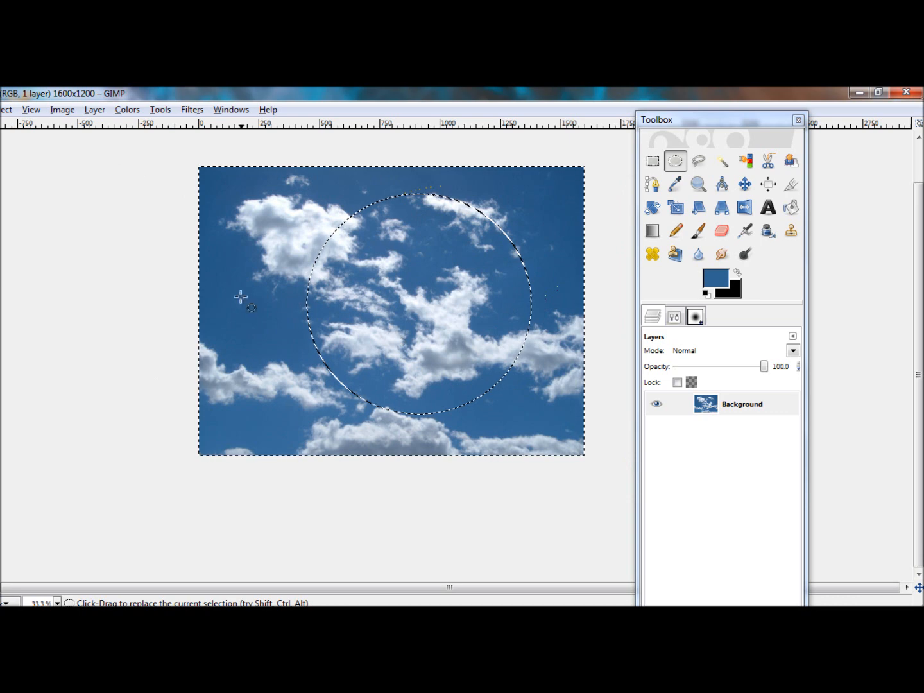
{"action": "mouse_move", "coordinate": [377, 236]}
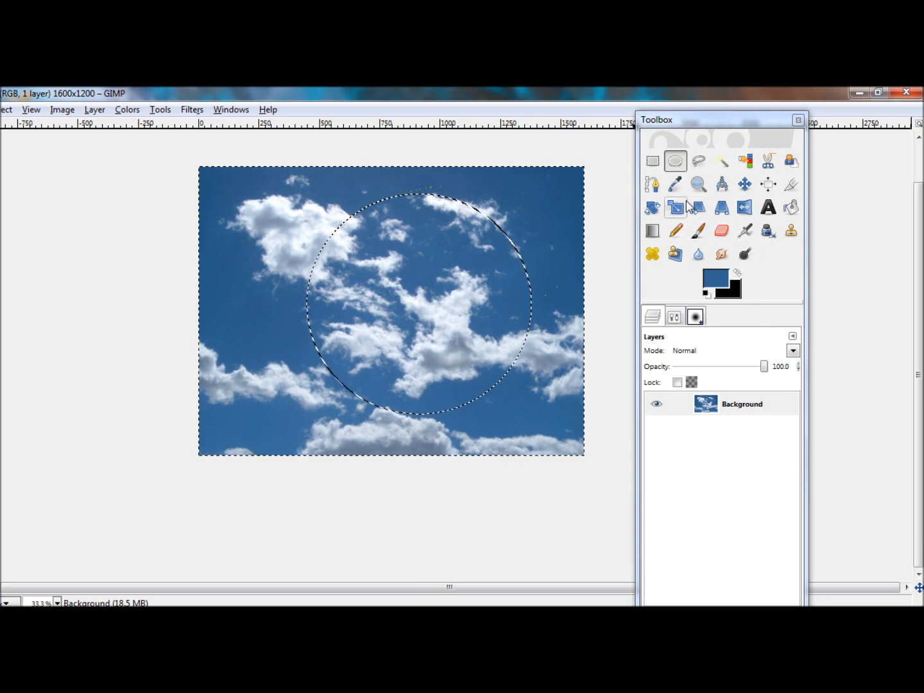
- Sample the sky blue and use a large soft brush to paint over the outer clouds
{"action": "left_click", "coordinate": [674, 184]}
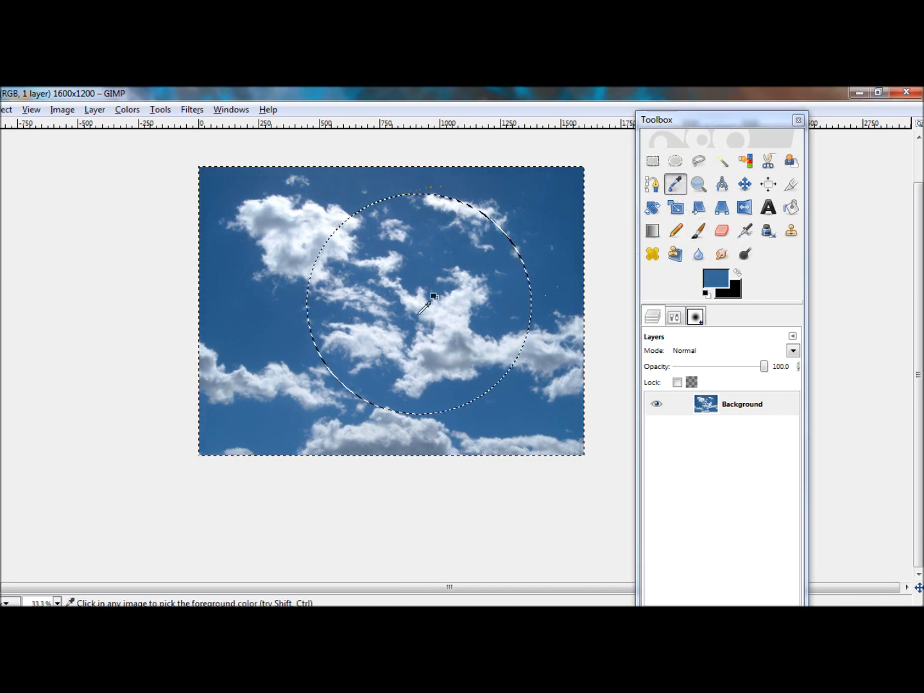
{"action": "left_click", "coordinate": [698, 231]}
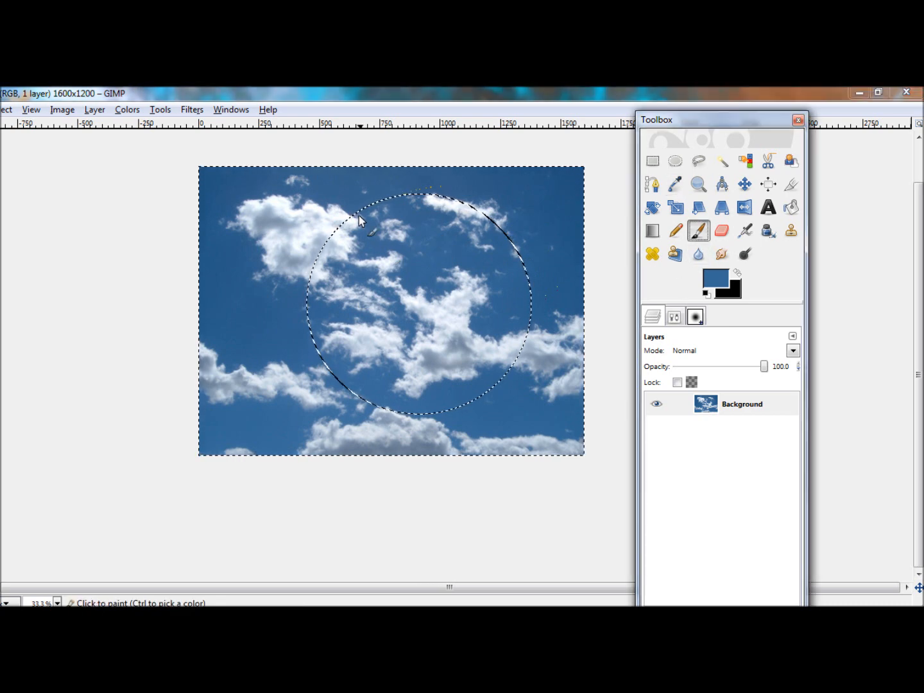
{"action": "left_click", "coordinate": [695, 316]}
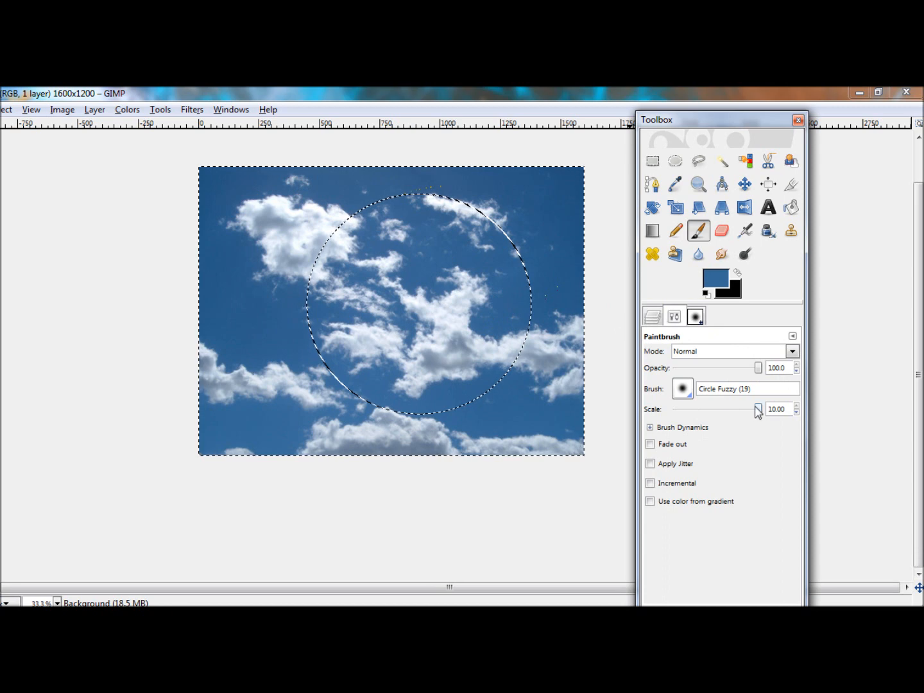
{"action": "left_click_drag", "start_coordinate": [758, 409], "coordinate": [730, 409]}
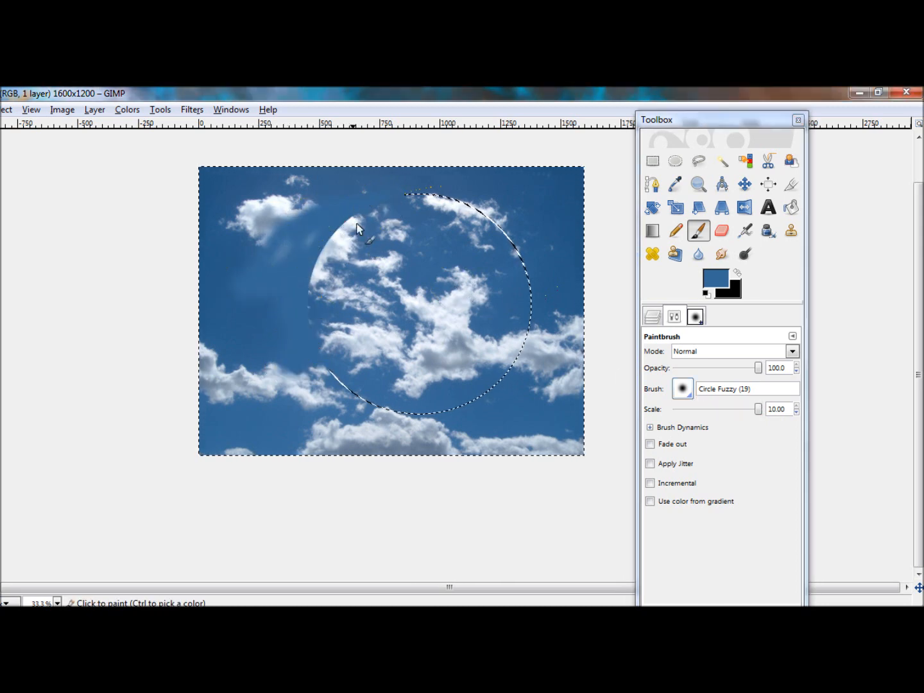
{"action": "mouse_move", "coordinate": [330, 302]}
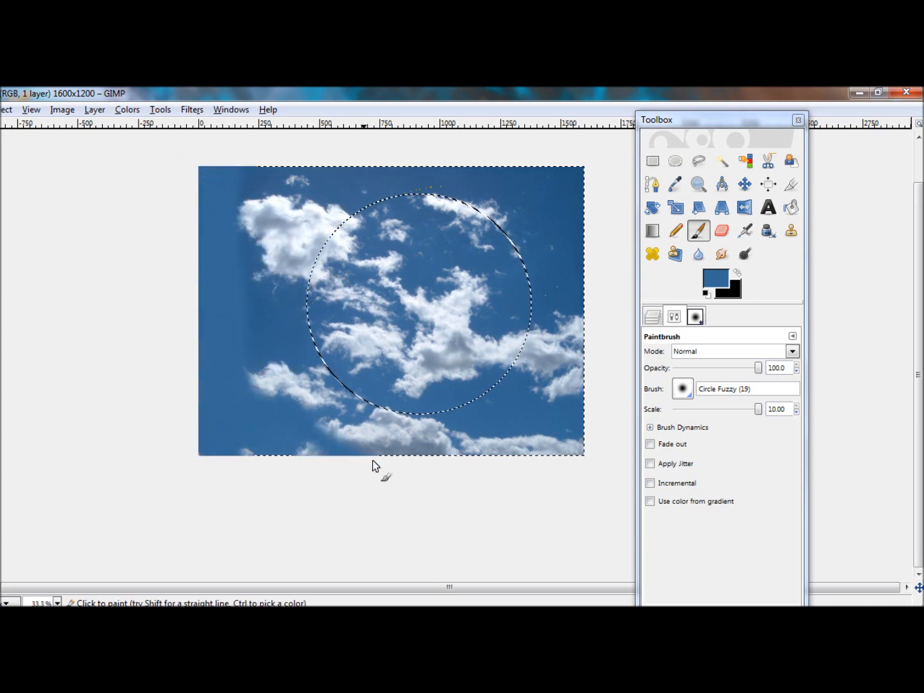
{"action": "left_click_drag", "start_coordinate": [375, 467], "coordinate": [351, 439]}
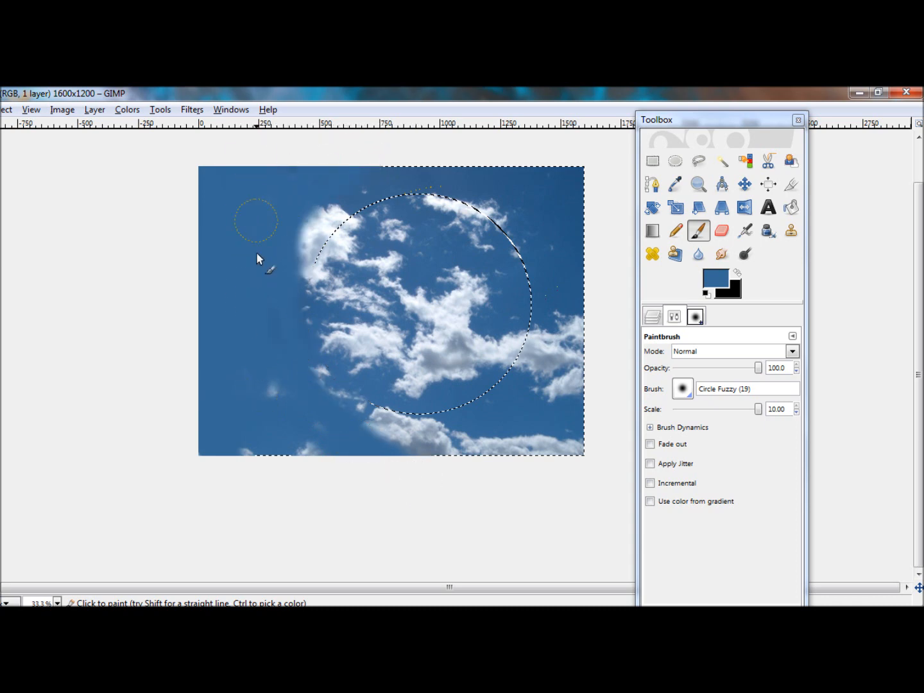
{"action": "mouse_move", "coordinate": [220, 443]}
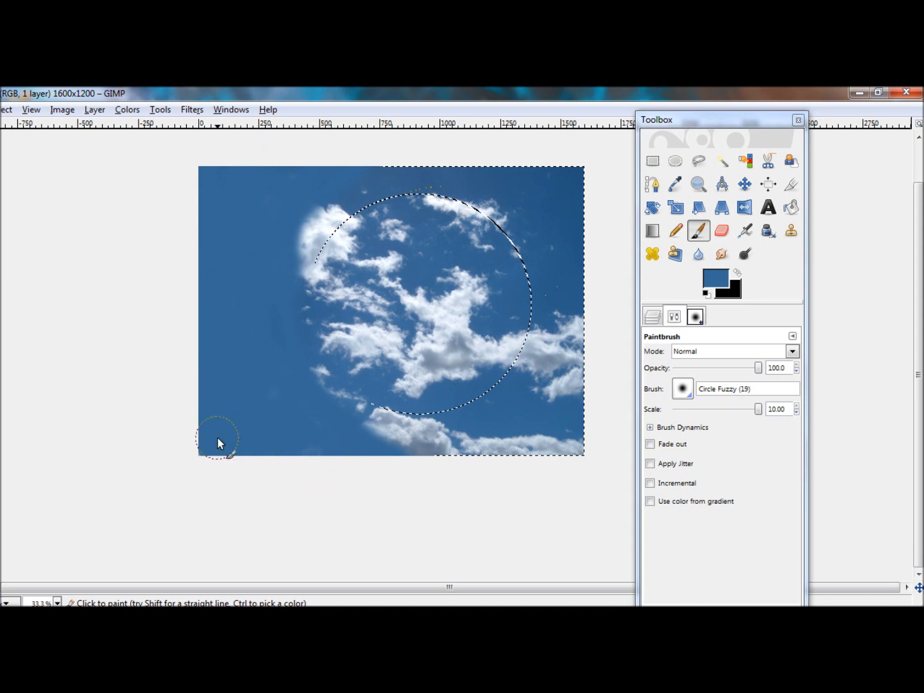
{"action": "left_click_drag", "start_coordinate": [220, 443], "coordinate": [573, 437]}
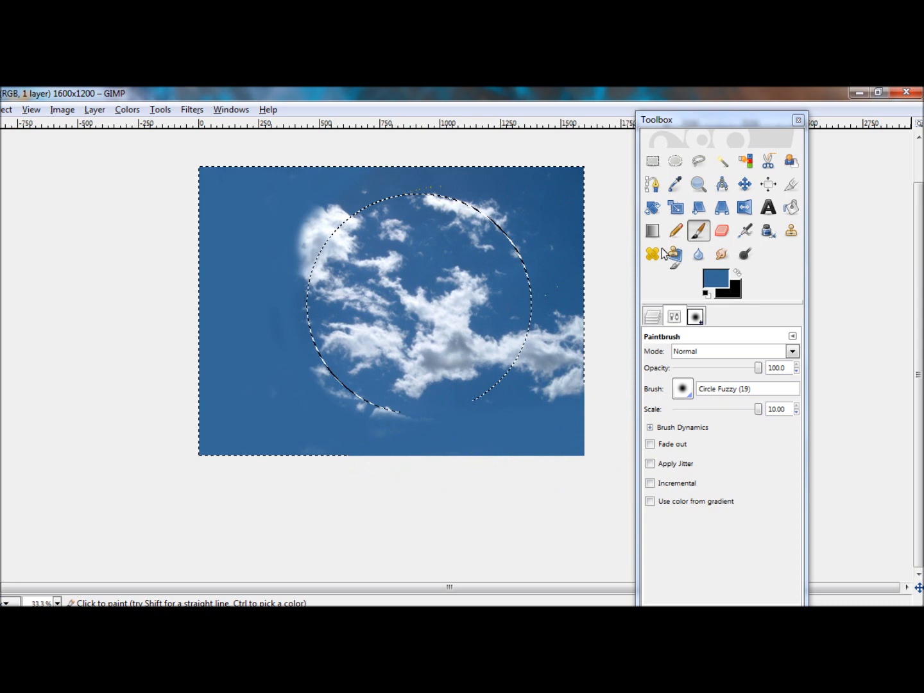
{"action": "mouse_move", "coordinate": [543, 391]}
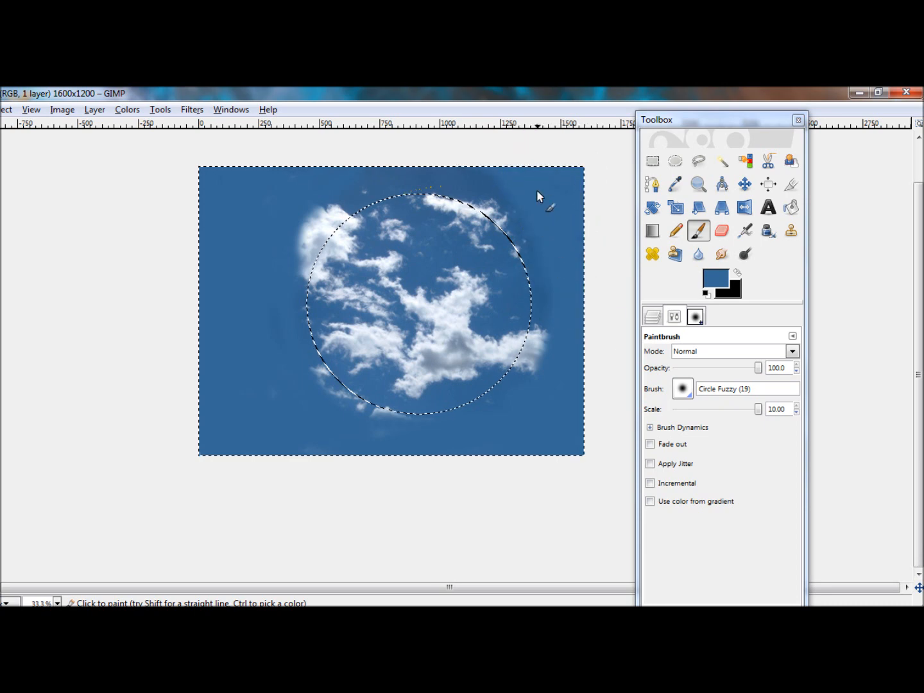
{"action": "mouse_move", "coordinate": [298, 215]}
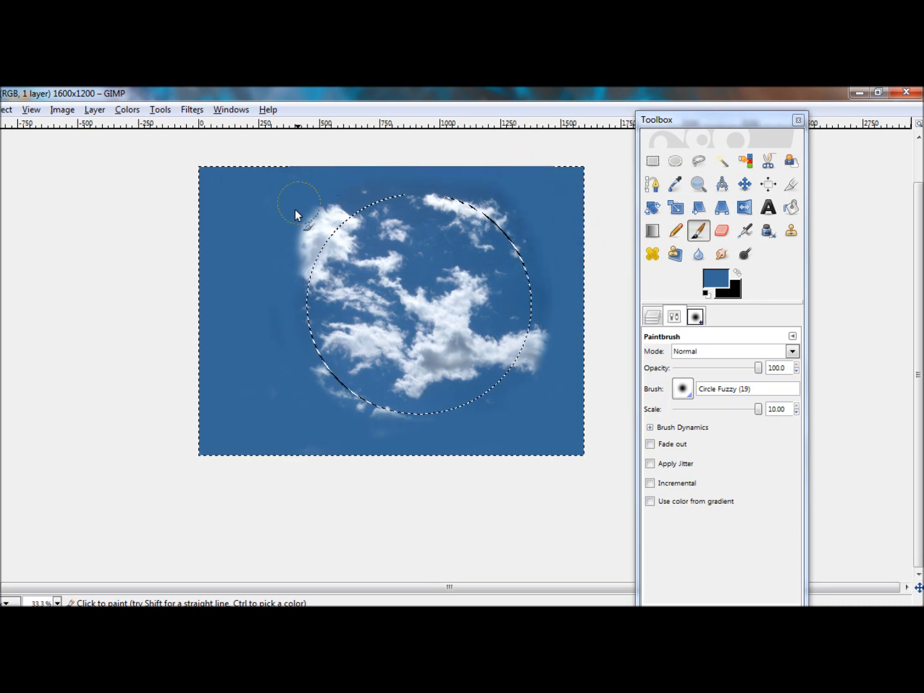
{"action": "mouse_move", "coordinate": [255, 401]}
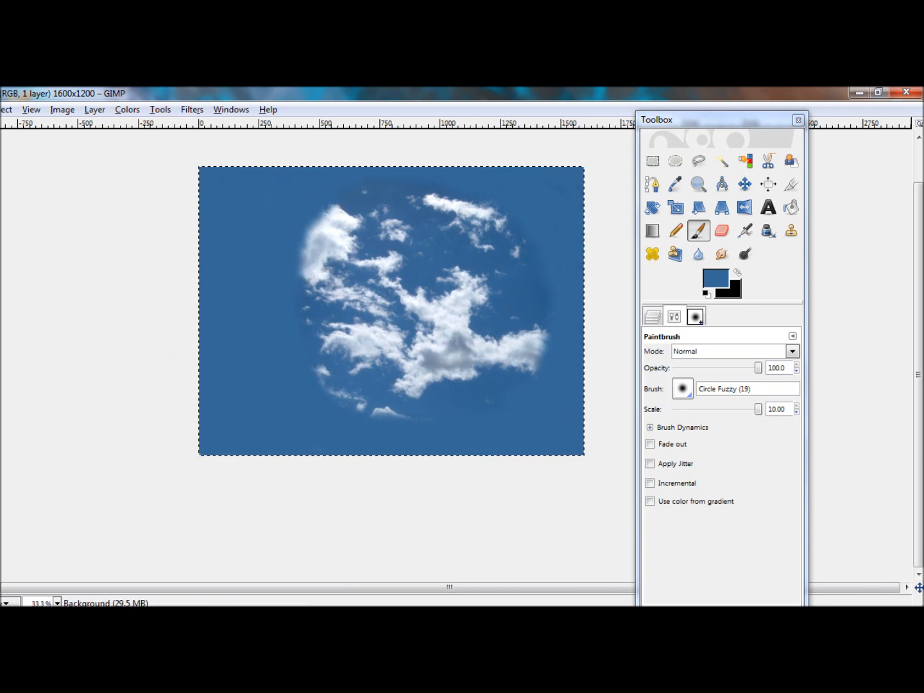
- Save the image as sky22.jpg, replacing the existing file and accepting the JPEG quality
{"action": "left_click", "coordinate": [6, 109]}
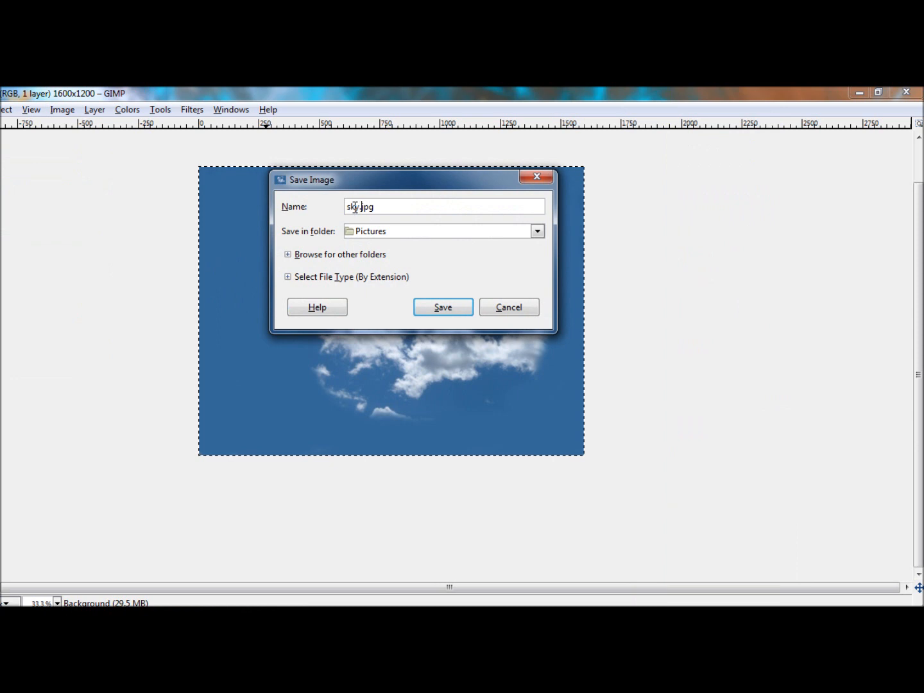
{"action": "mouse_move", "coordinate": [376, 224]}
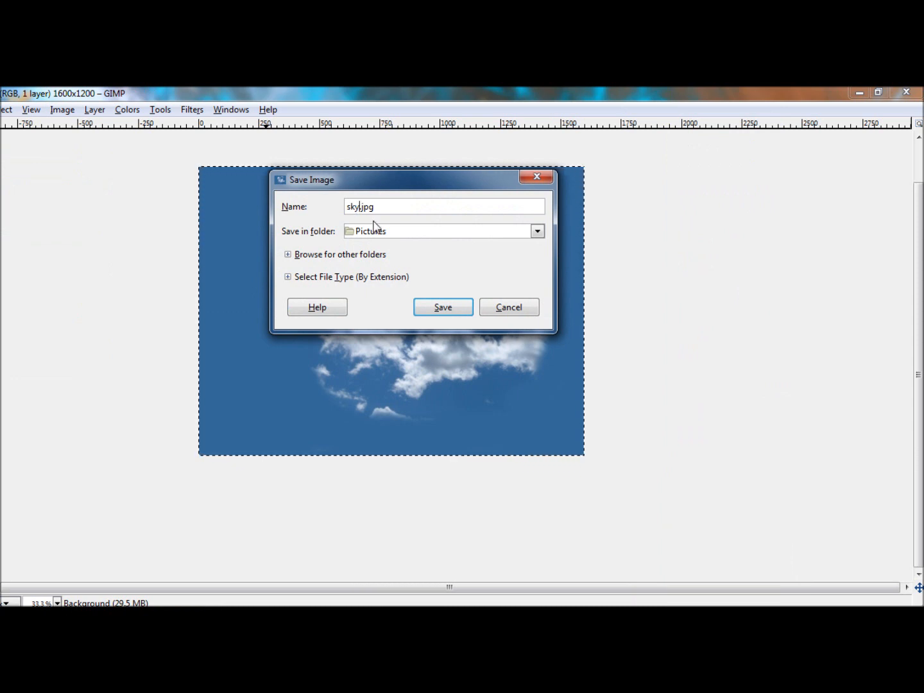
{"action": "left_click", "coordinate": [442, 306]}
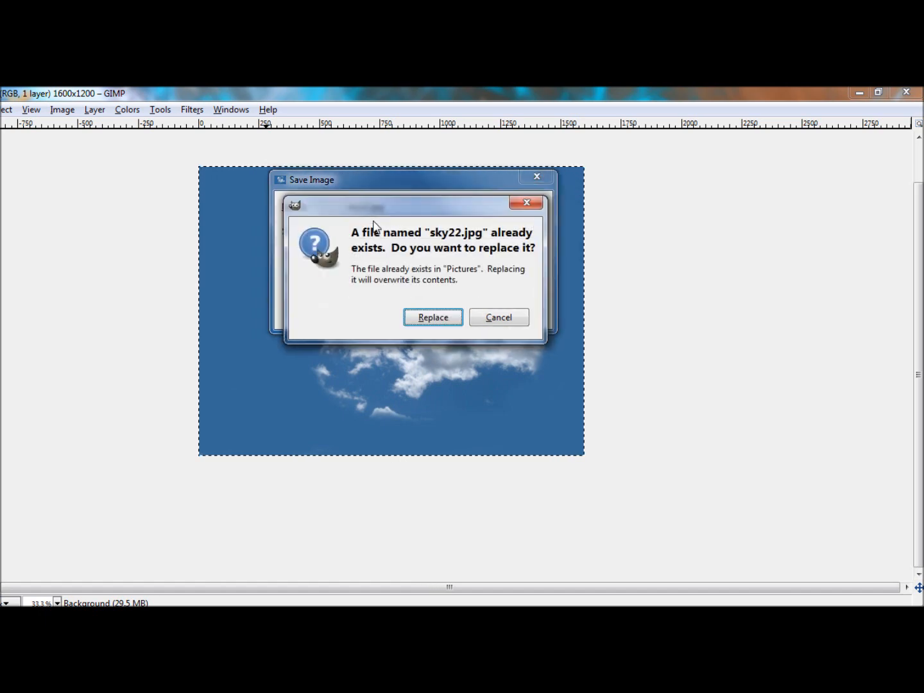
{"action": "left_click", "coordinate": [432, 317]}
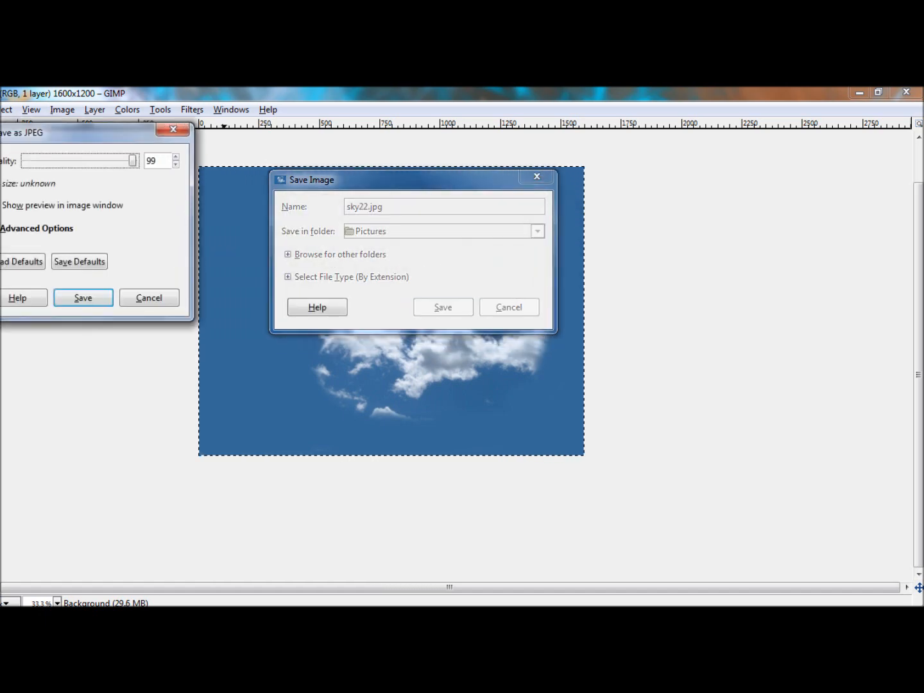
{"action": "left_click", "coordinate": [82, 297]}
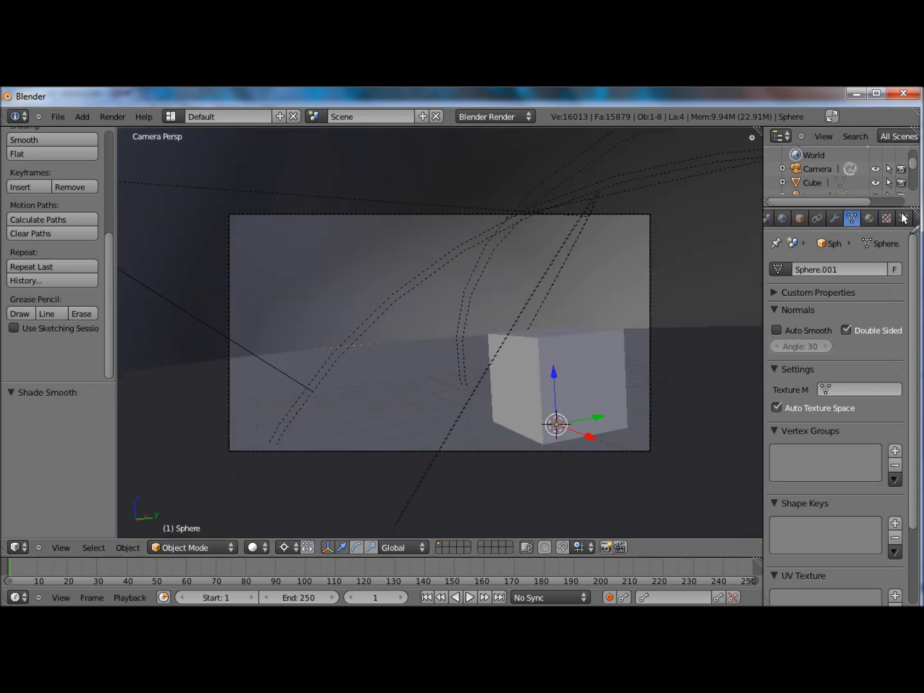
- Give the dome a new material with a new Image or Movie texture
{"action": "left_click", "coordinate": [869, 218]}
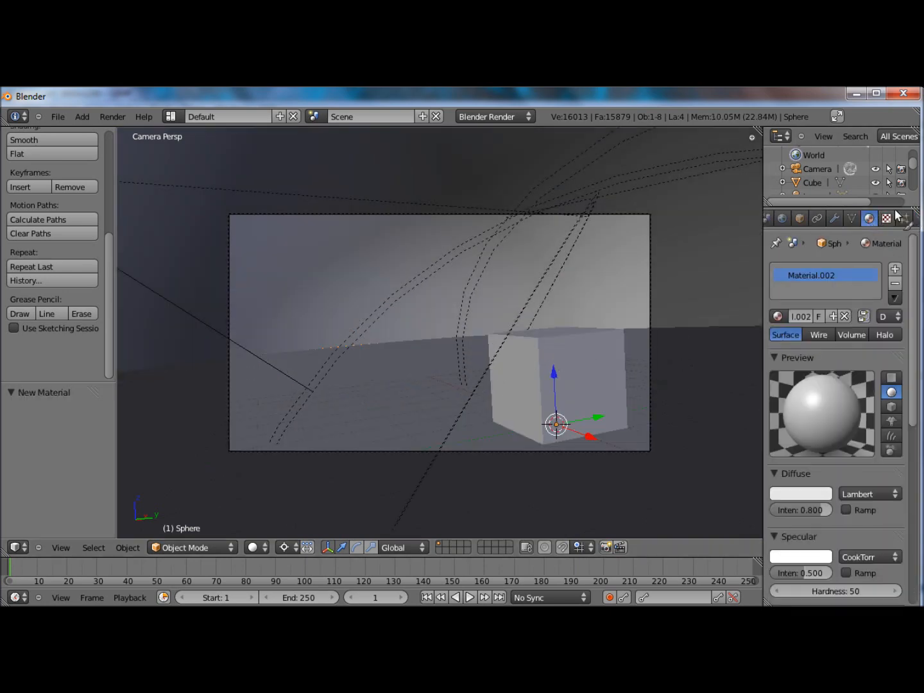
{"action": "left_click", "coordinate": [824, 390]}
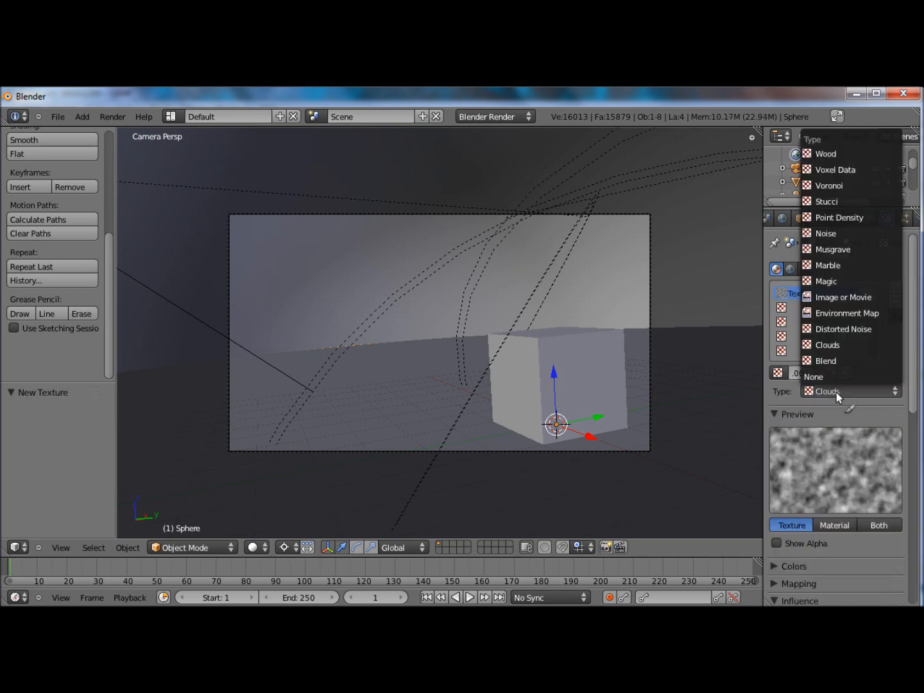
{"action": "left_click", "coordinate": [843, 297]}
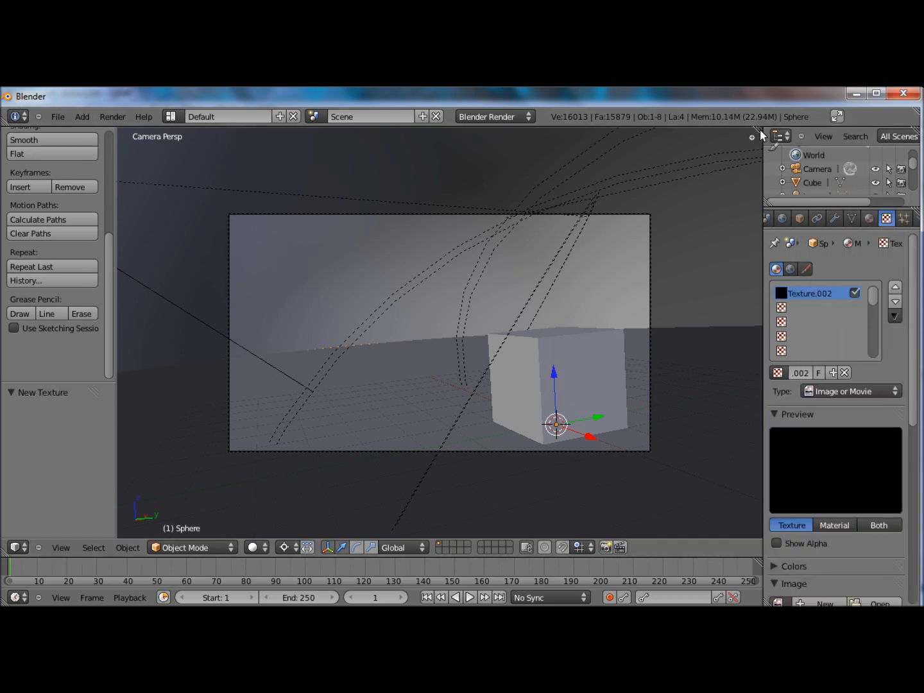
{"action": "left_click", "coordinate": [481, 547]}
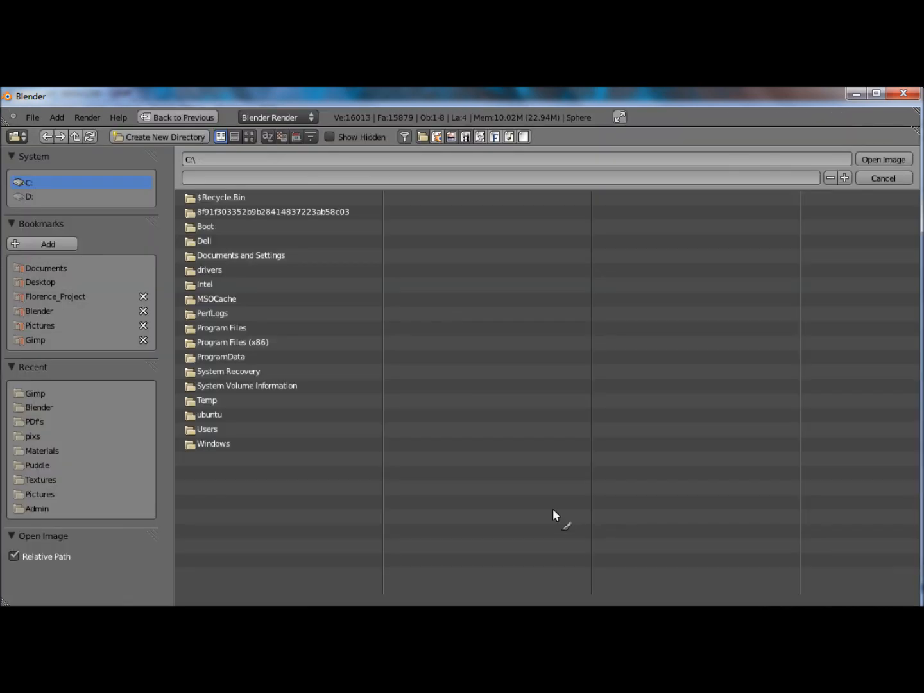
{"action": "mouse_move", "coordinate": [82, 492]}
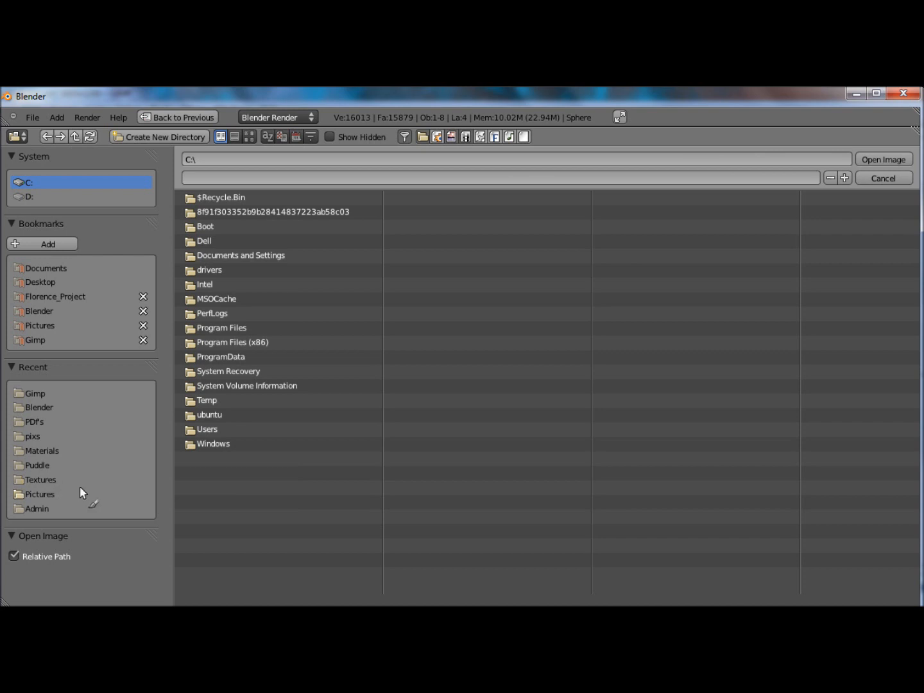
{"action": "mouse_move", "coordinate": [59, 474]}
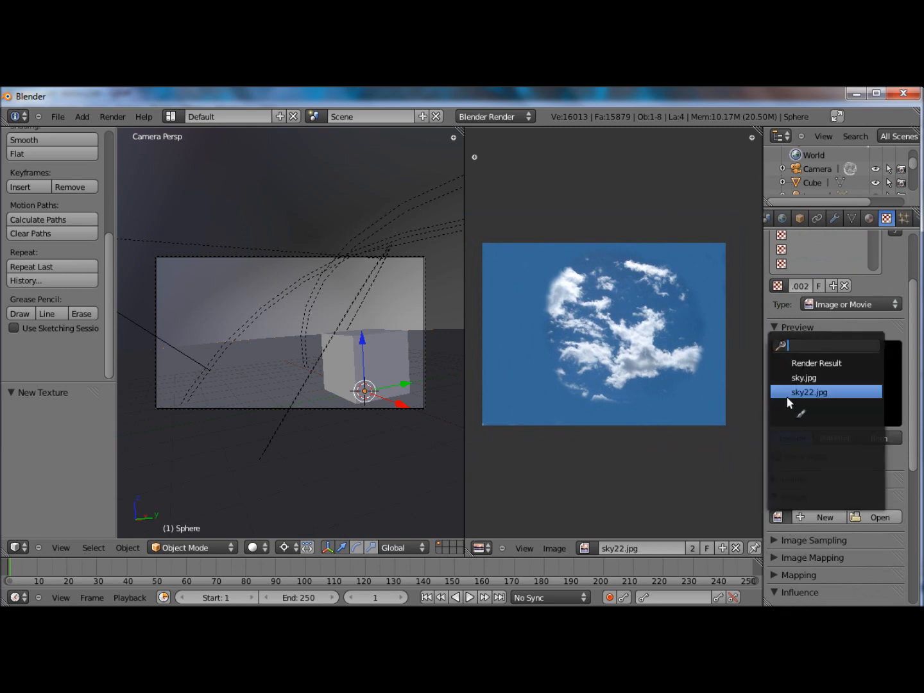
- Load sky22.jpg into the texture, preview Both, and unwrap the dome's UVs over the cloud circle
{"action": "left_click", "coordinate": [808, 392]}
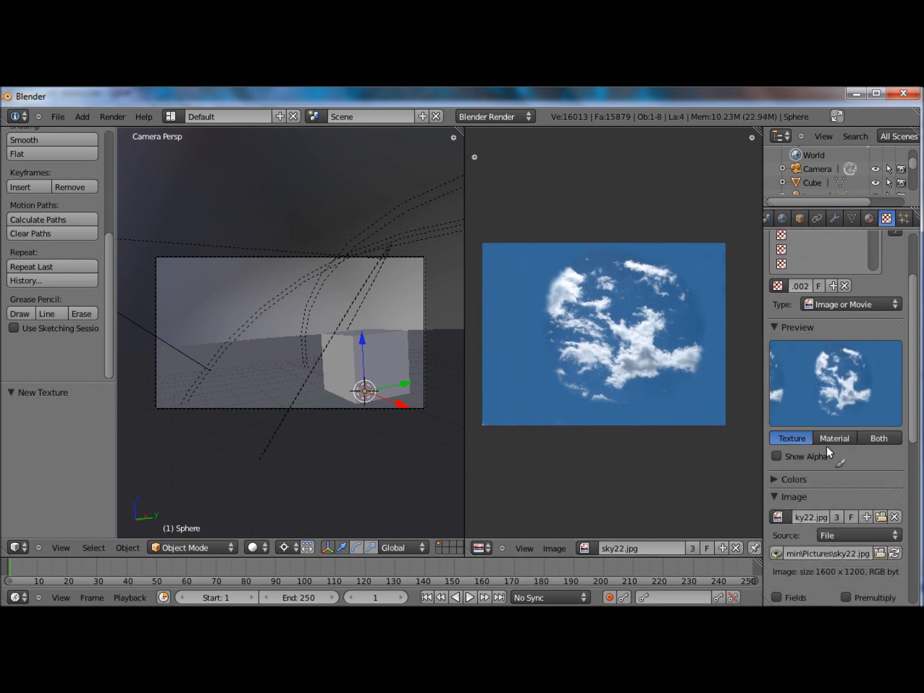
{"action": "left_click", "coordinate": [878, 437]}
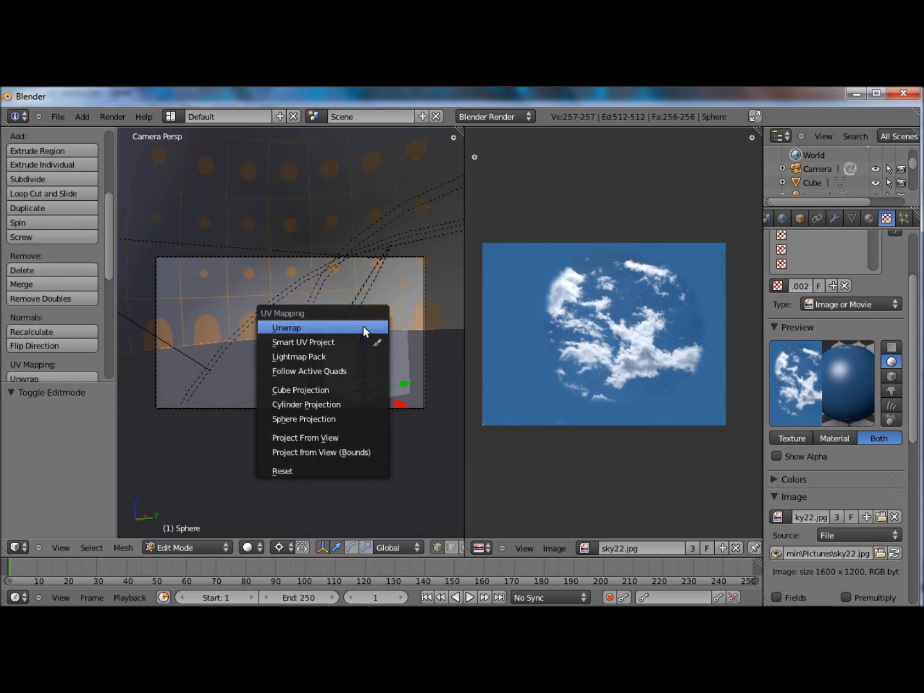
{"action": "left_click", "coordinate": [286, 327]}
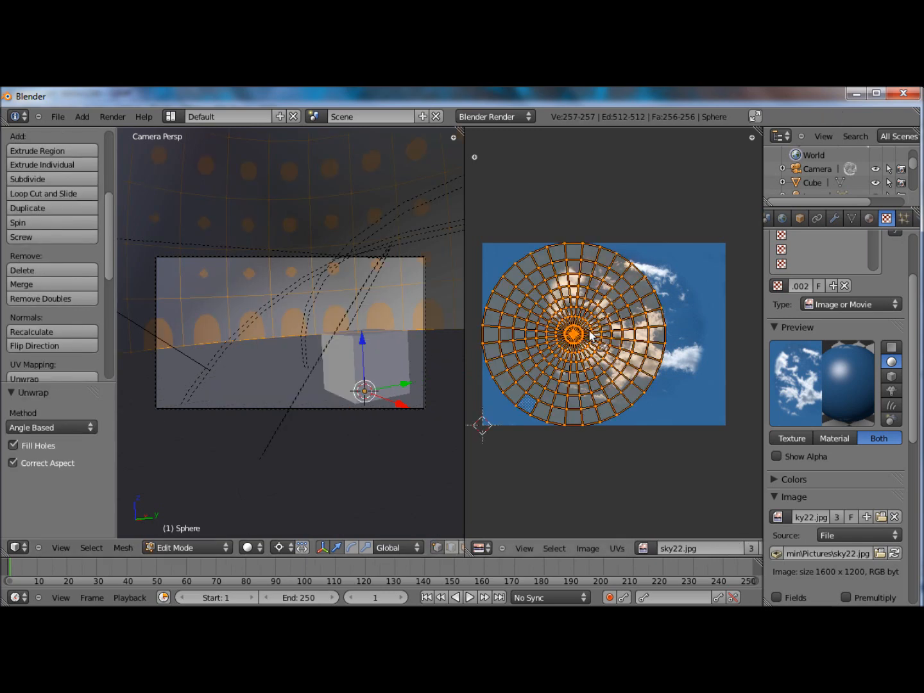
{"action": "left_click_drag", "start_coordinate": [590, 335], "coordinate": [635, 333]}
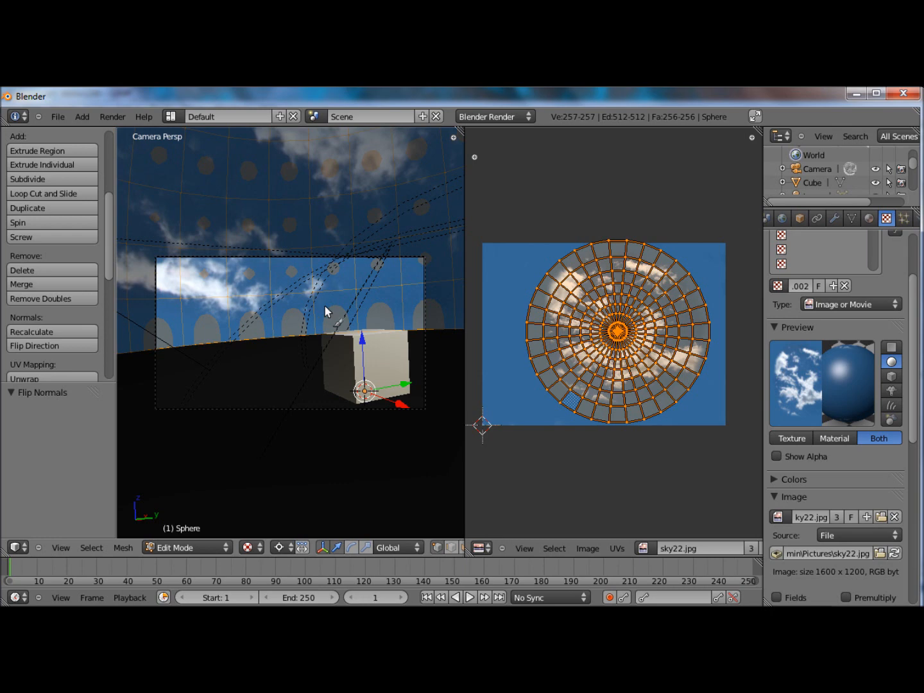
{"action": "mouse_move", "coordinate": [642, 360]}
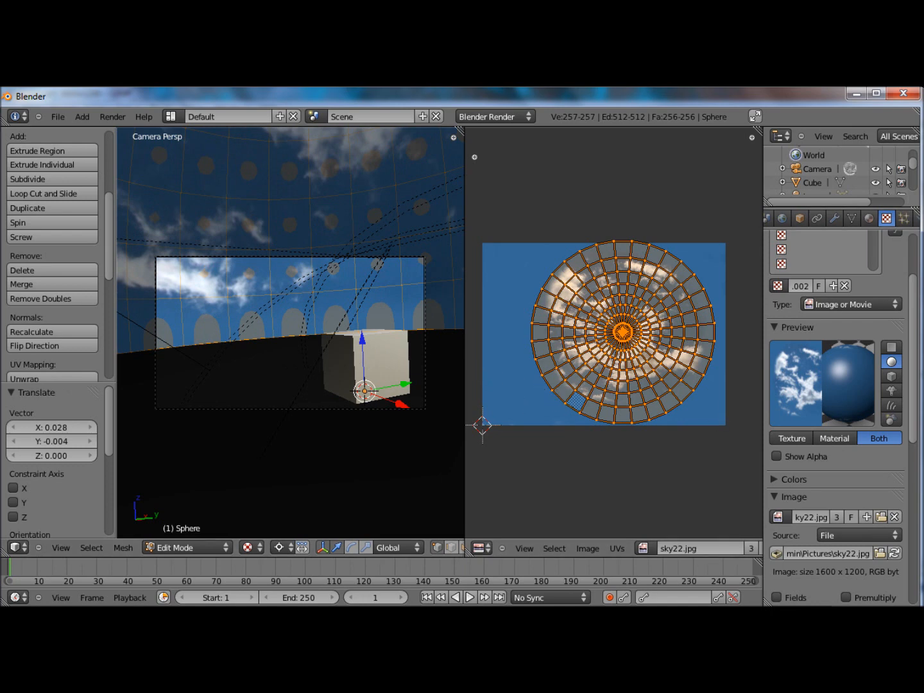
{"action": "scroll", "scroll_direction": "down", "scroll_amount": 3}
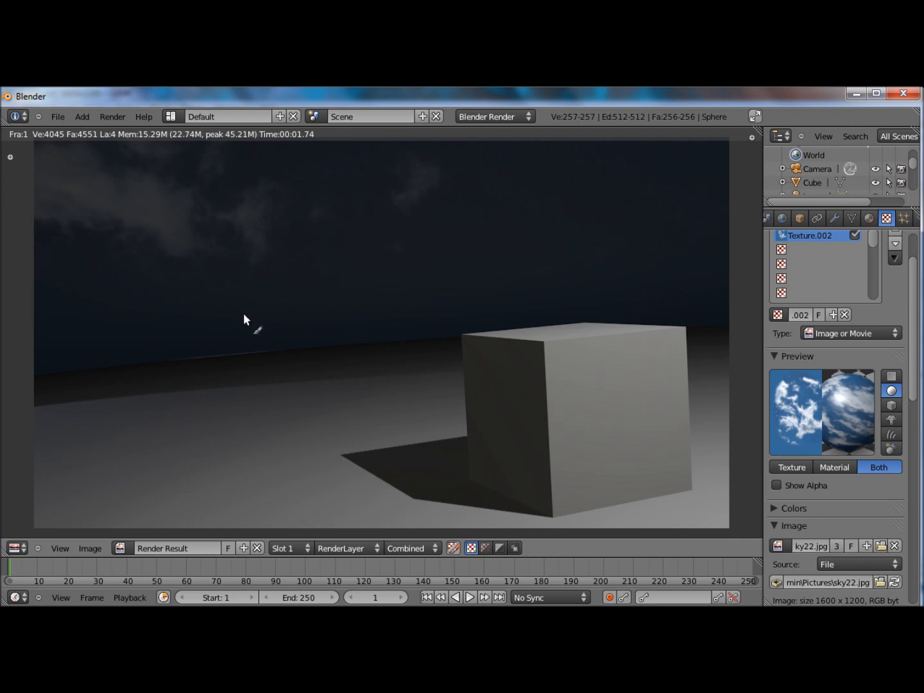
{"action": "mouse_move", "coordinate": [593, 441]}
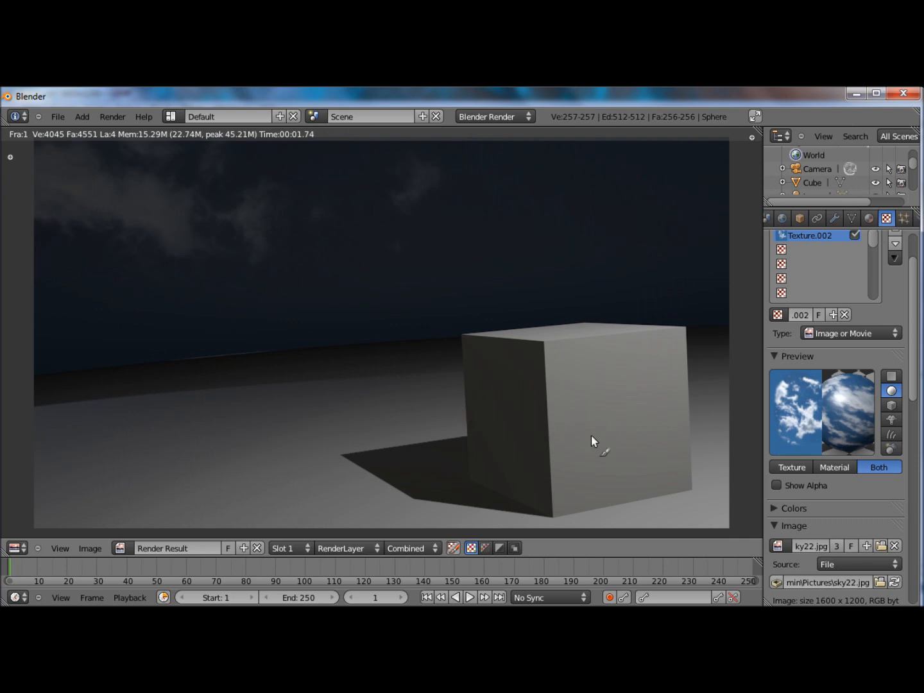
{"action": "mouse_move", "coordinate": [872, 234]}
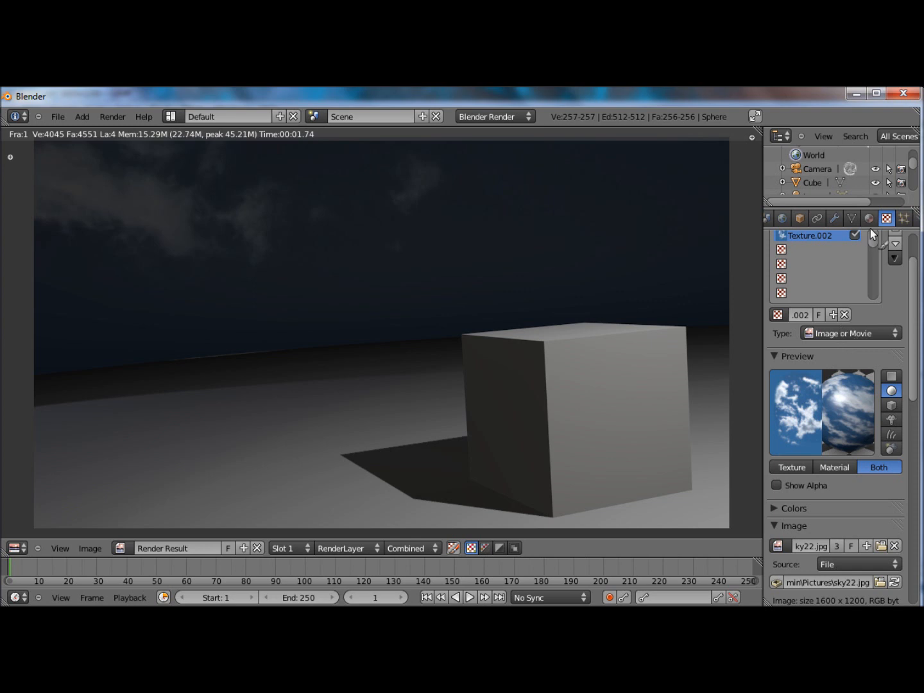
- Render the cube scene and inspect the dim cloudy sky result
{"action": "left_click", "coordinate": [869, 218]}
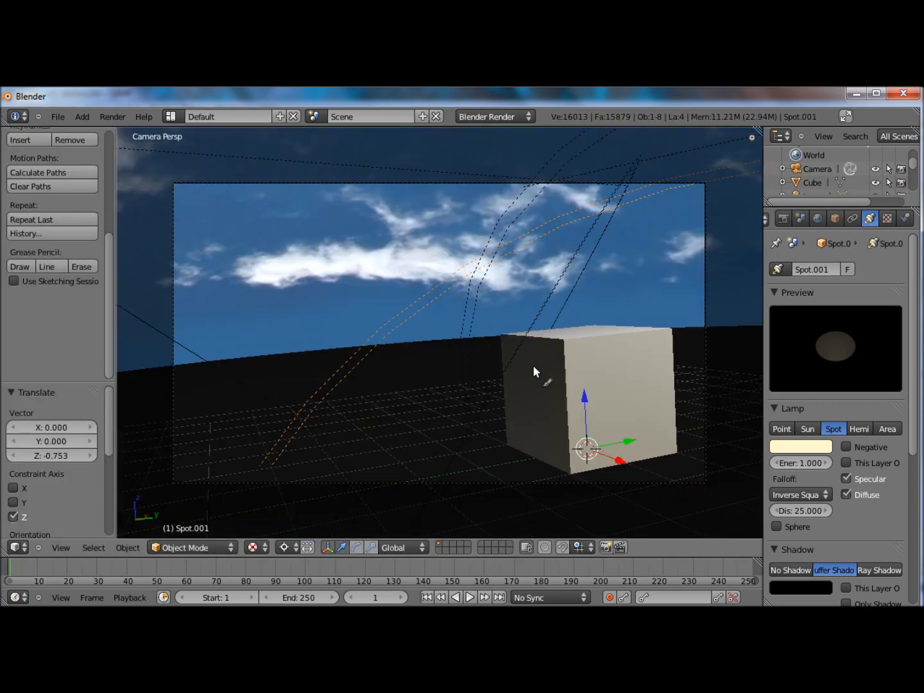
- Drag the spot lamp lower in the 3D view
{"action": "left_click_drag", "start_coordinate": [536, 372], "coordinate": [562, 393]}
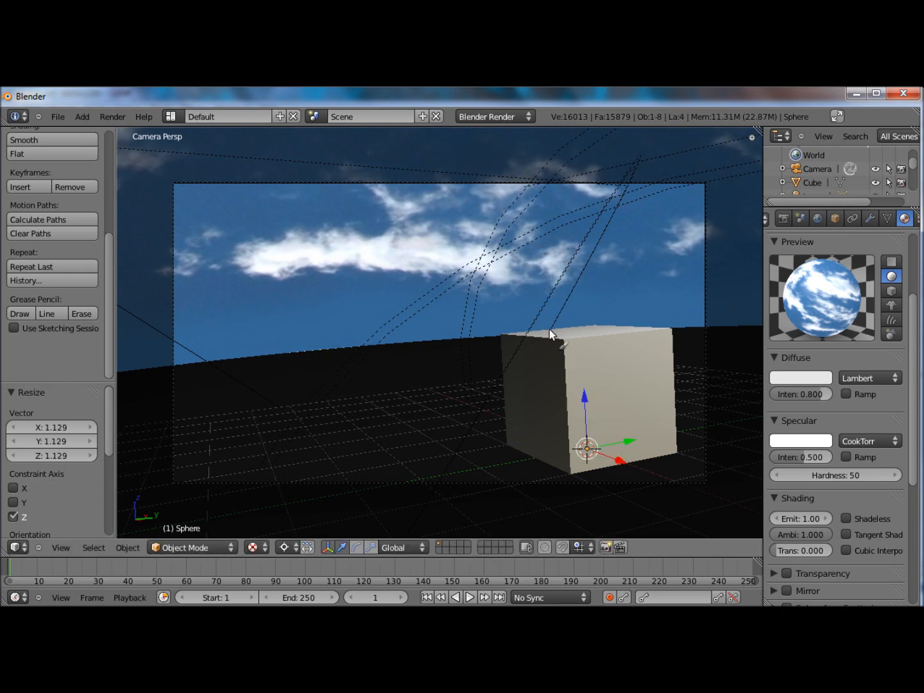
{"action": "mouse_move", "coordinate": [539, 395]}
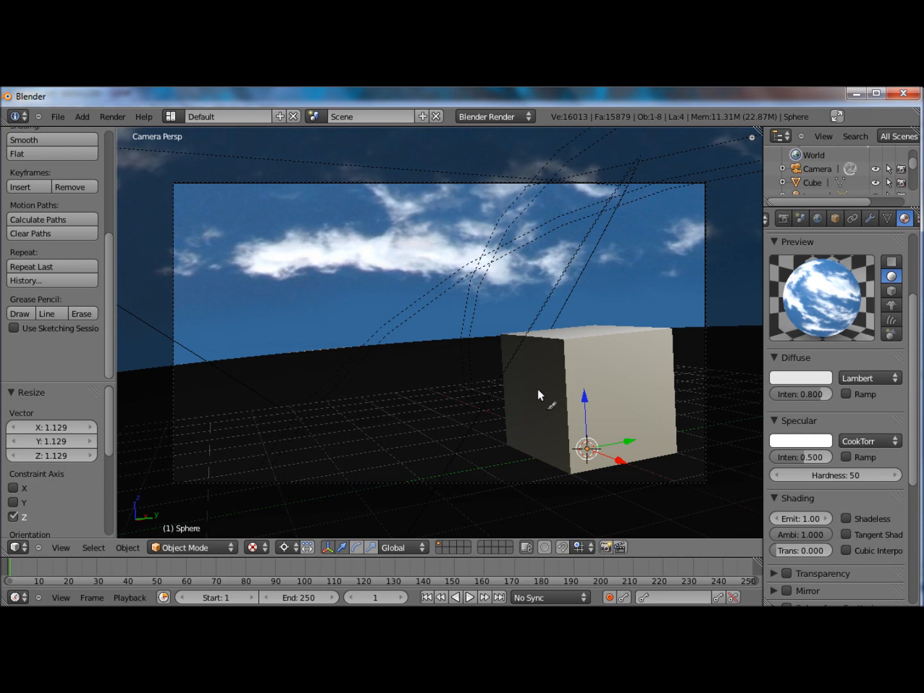
{"action": "mouse_move", "coordinate": [244, 210]}
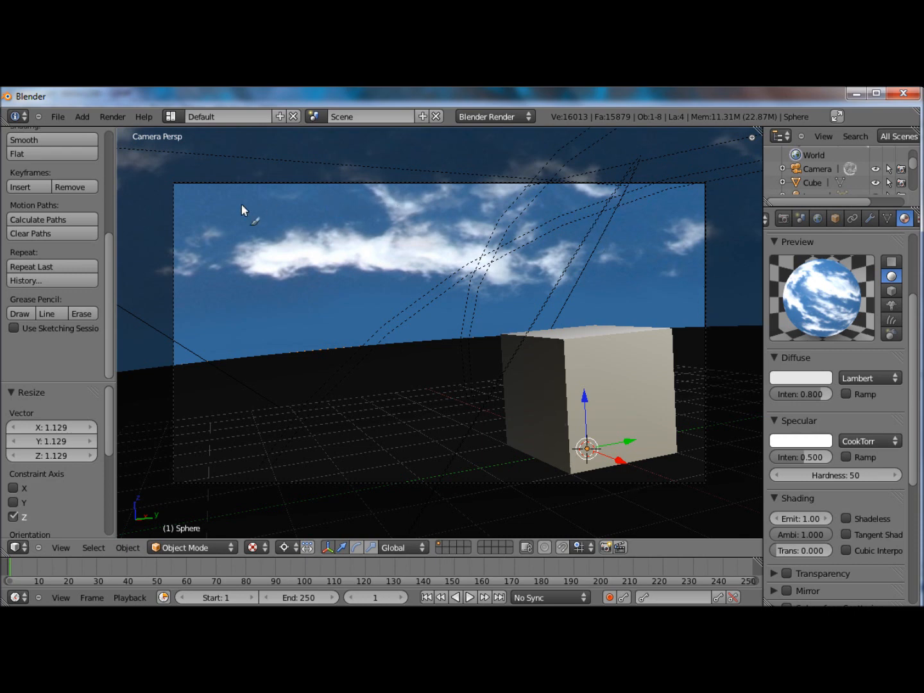
{"action": "mouse_move", "coordinate": [504, 258]}
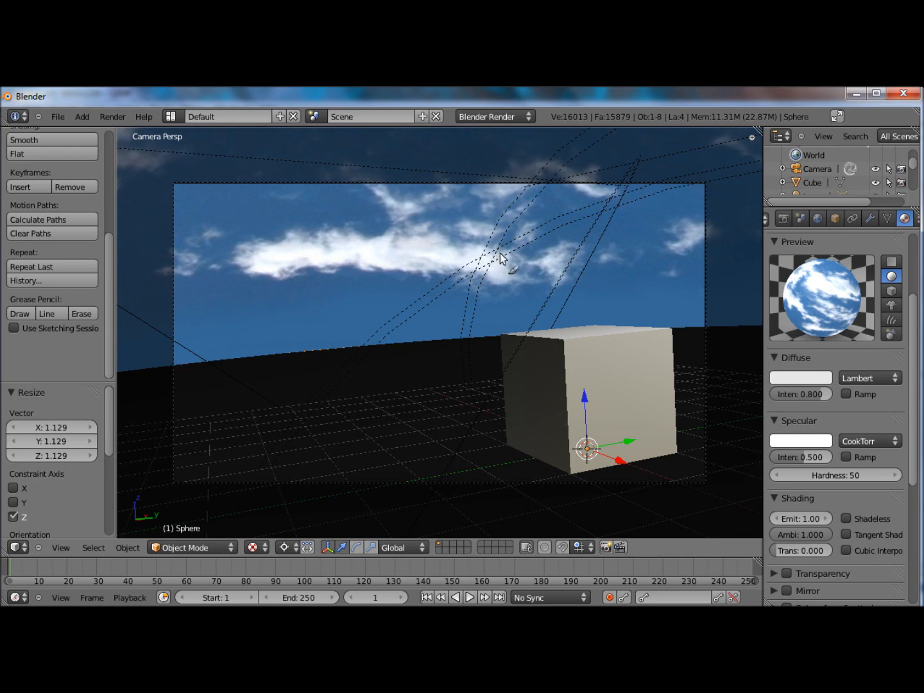
{"action": "mouse_move", "coordinate": [475, 260]}
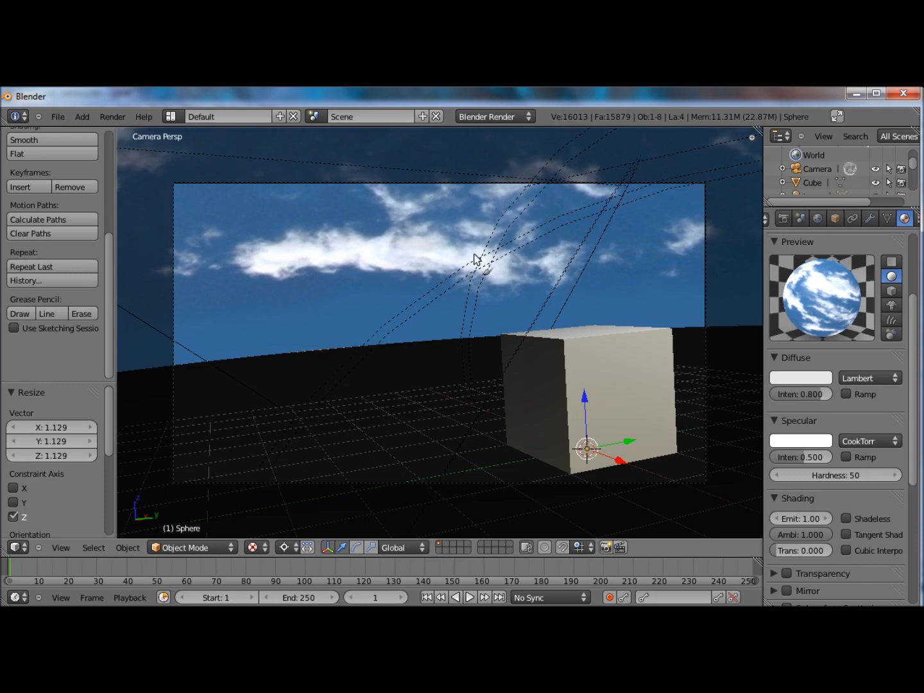